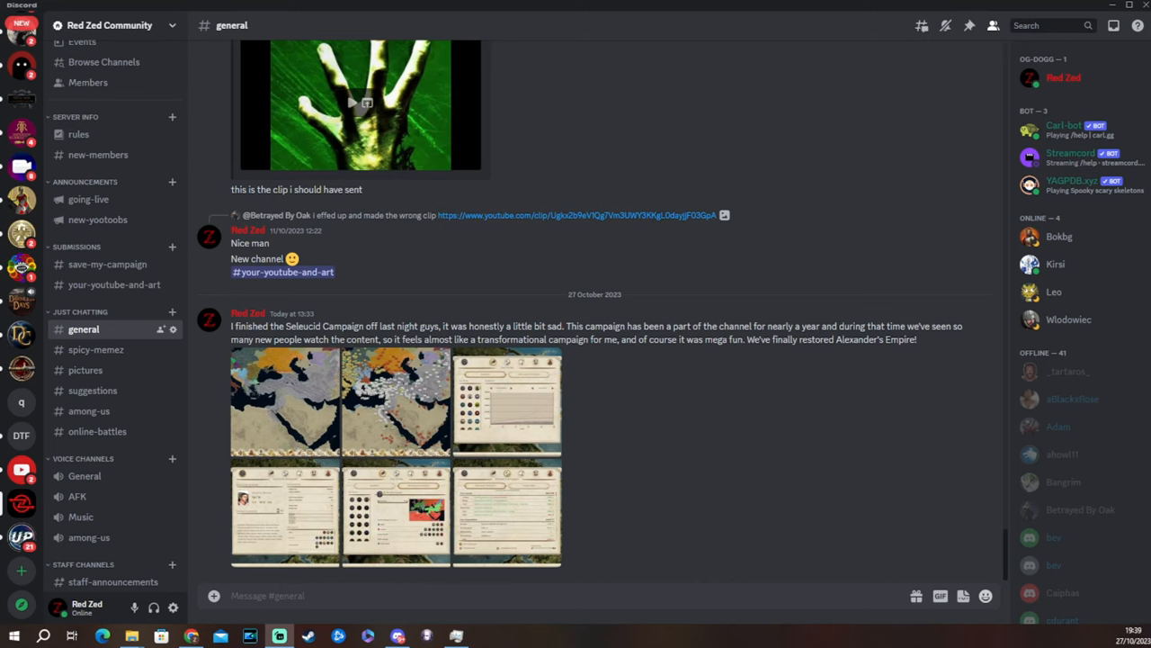
{"action": "mouse_move", "coordinate": [630, 300]}
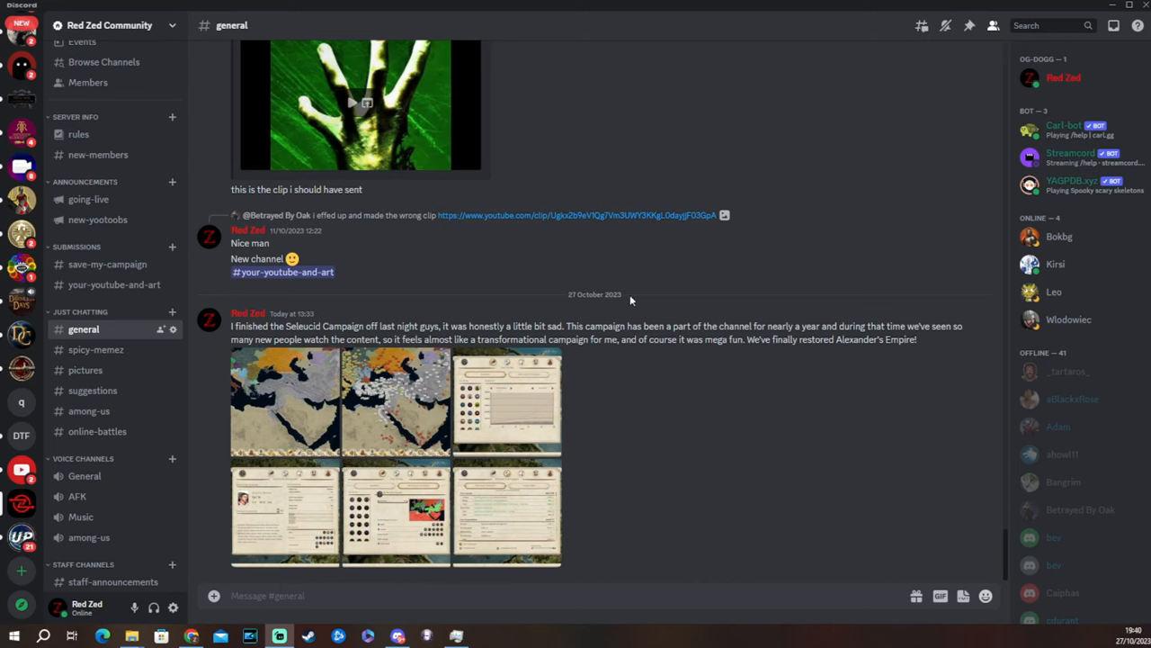
{"action": "mouse_move", "coordinate": [227, 386]}
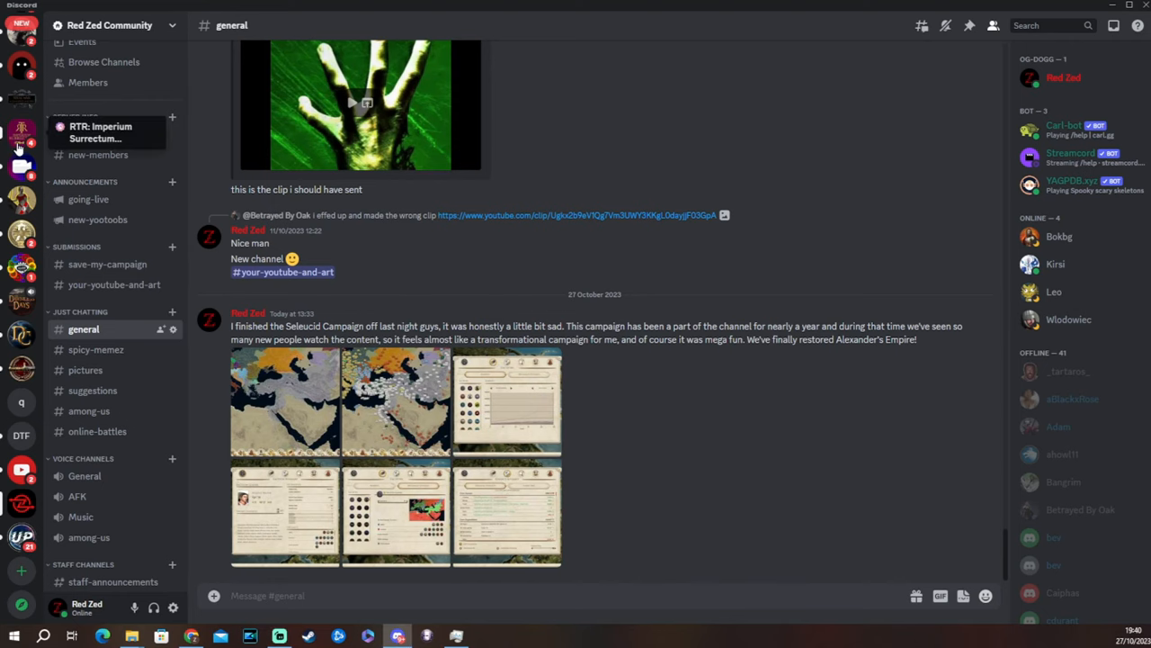
- Switch Discord to the RTR: Imperium Surrectum server's ris_general channel
{"action": "left_click", "coordinate": [21, 128]}
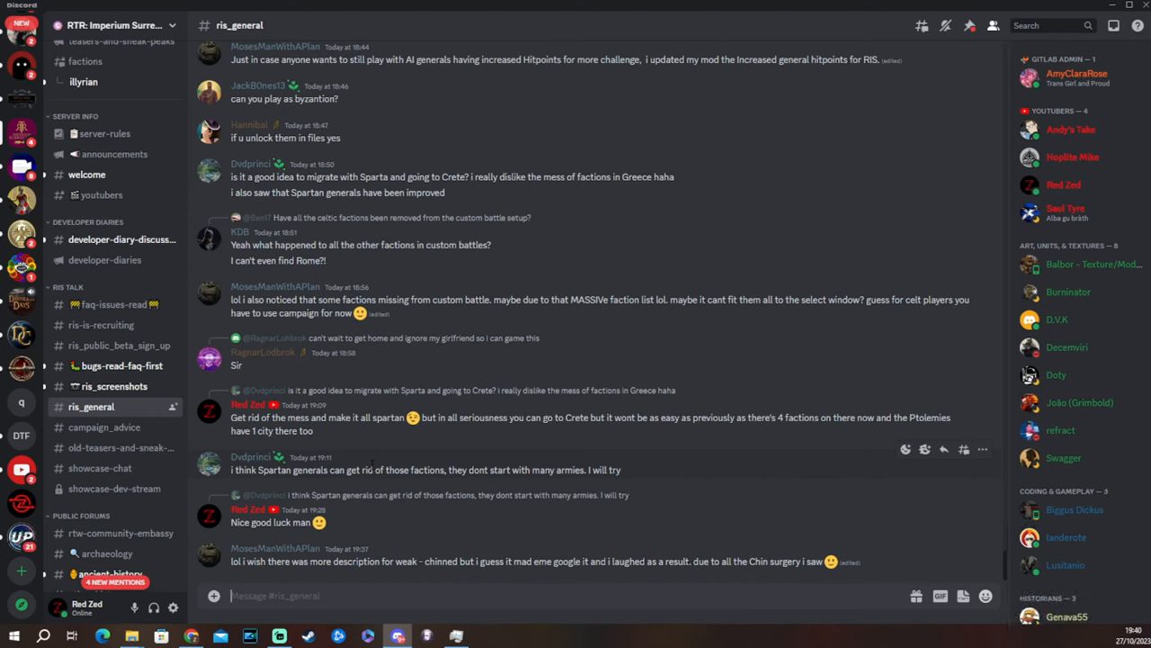
{"action": "mouse_move", "coordinate": [385, 465]}
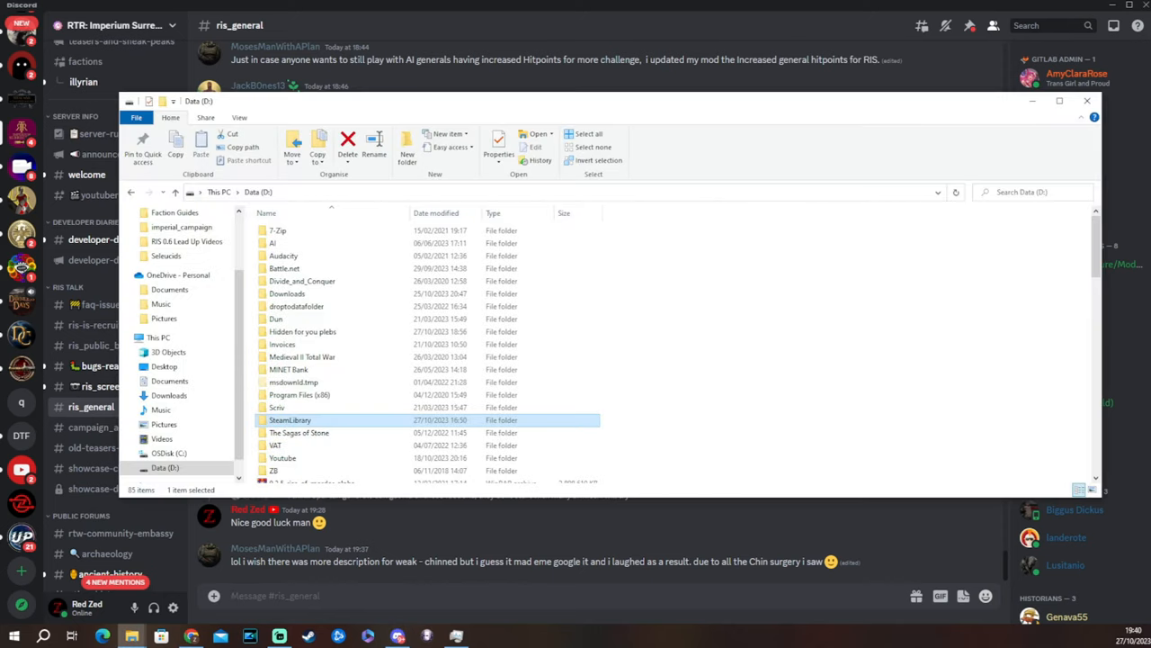
{"action": "mouse_move", "coordinate": [647, 108]}
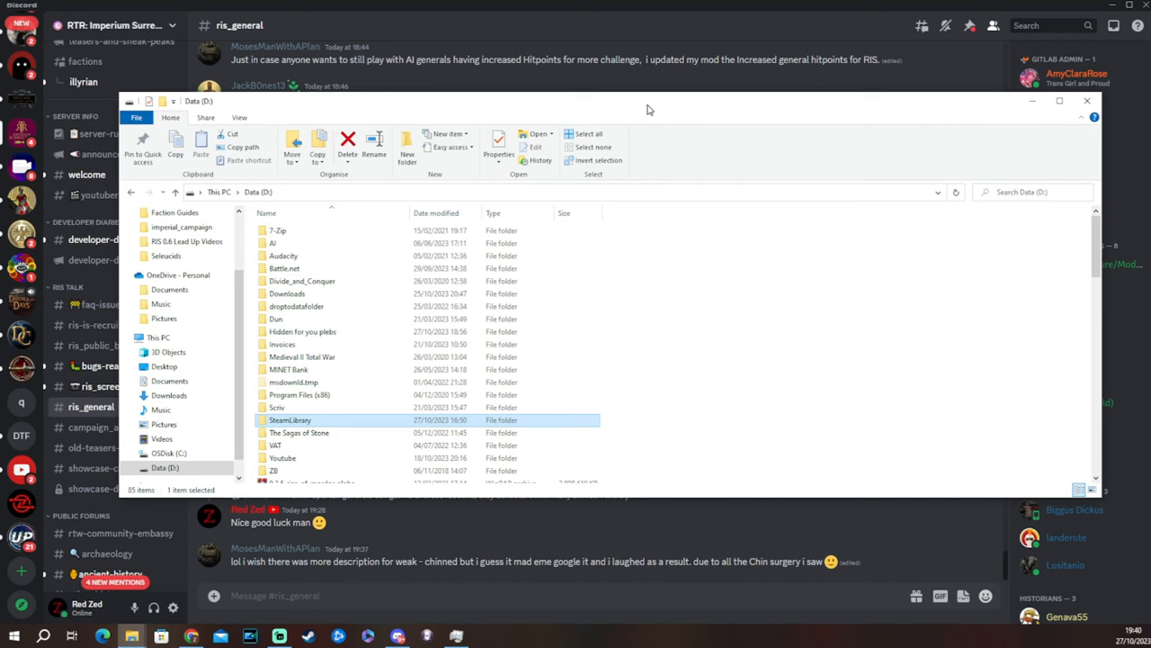
{"action": "mouse_move", "coordinate": [471, 207]}
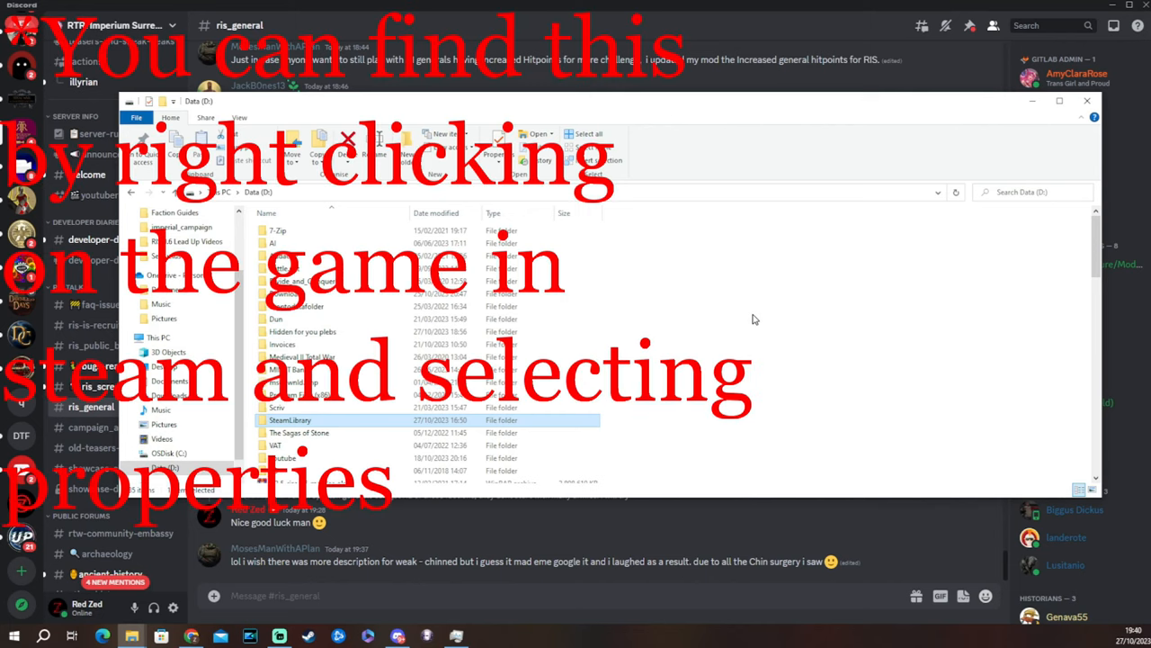
{"action": "mouse_move", "coordinate": [627, 355]}
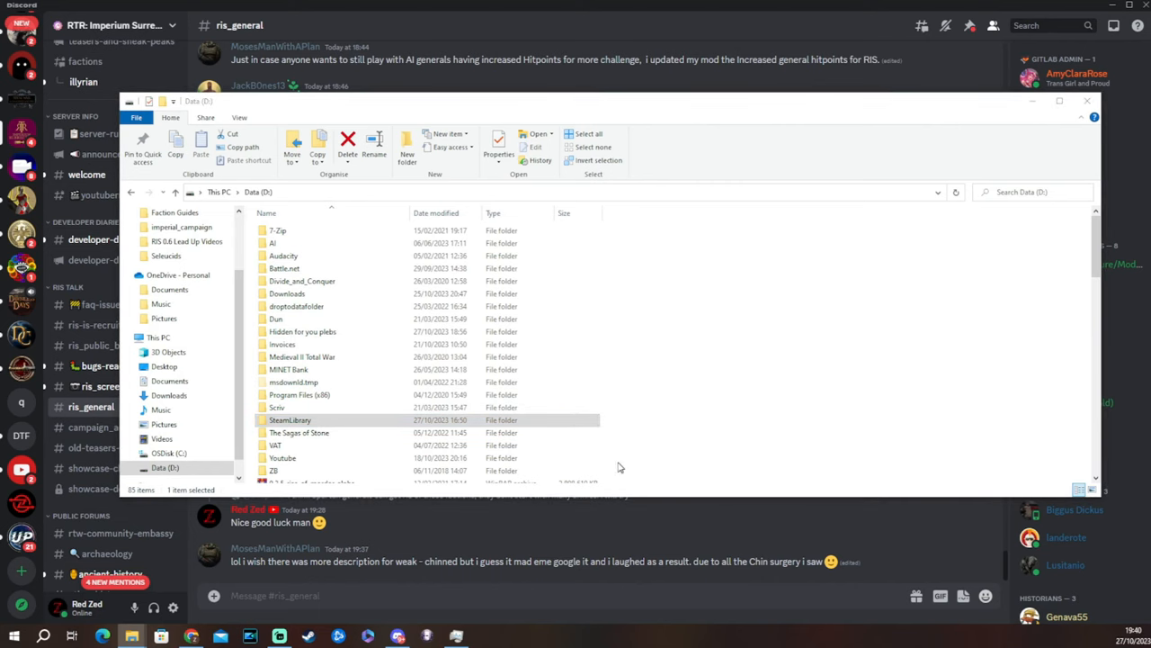
{"action": "left_click", "coordinate": [289, 420]}
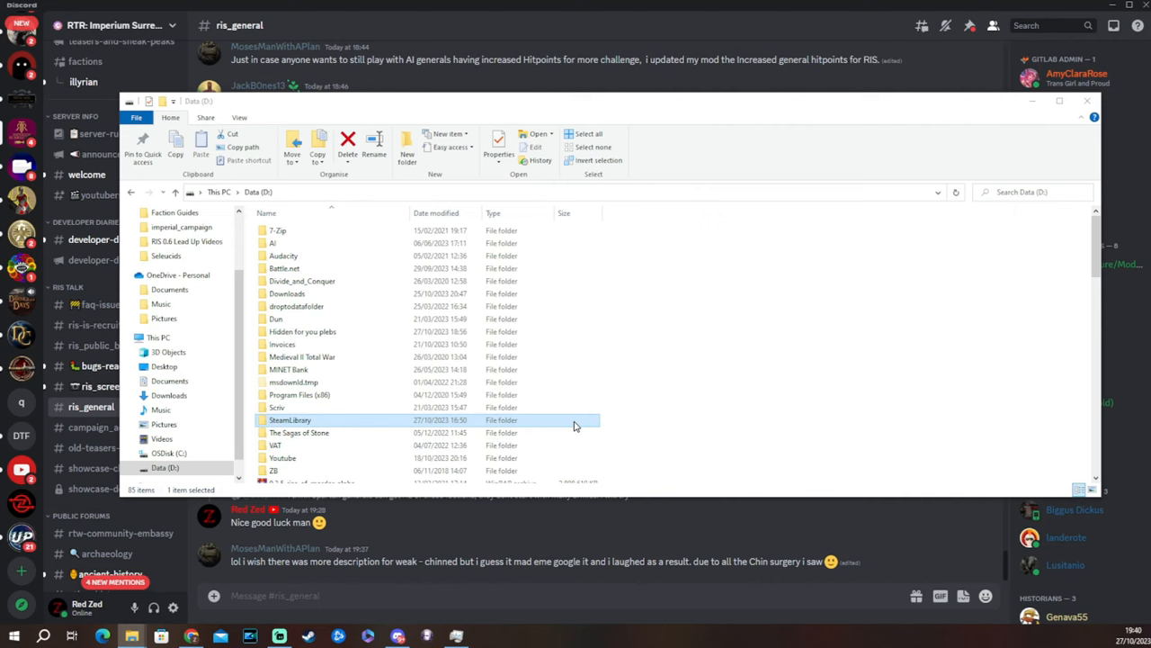
{"action": "mouse_move", "coordinate": [365, 395]}
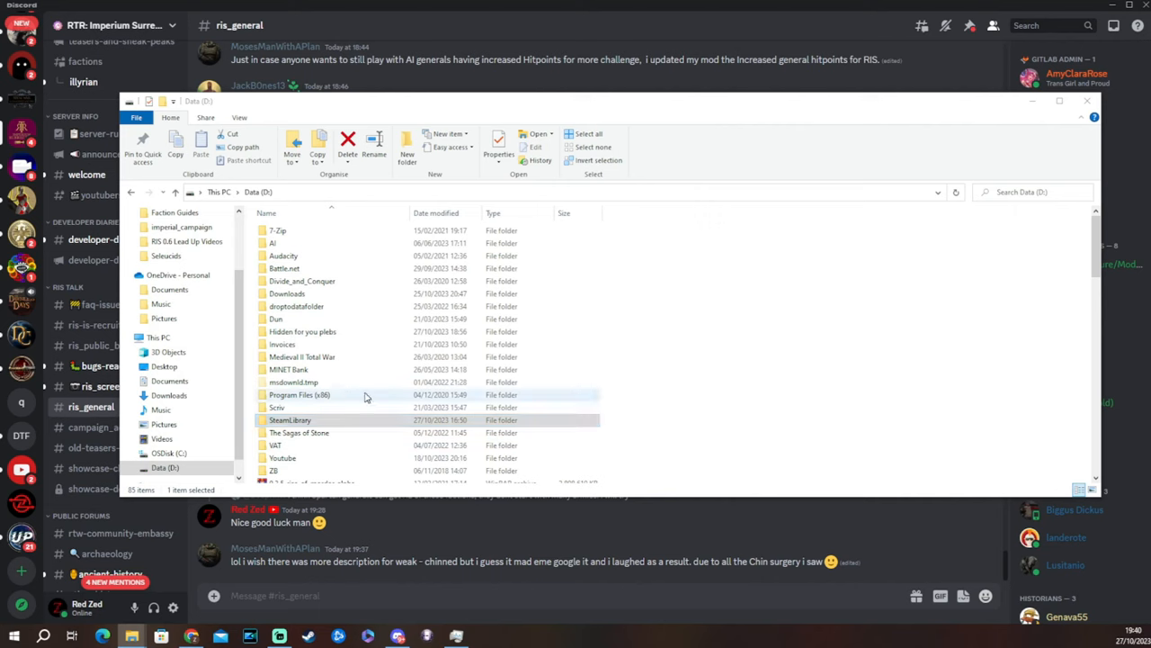
{"action": "left_click", "coordinate": [289, 420]}
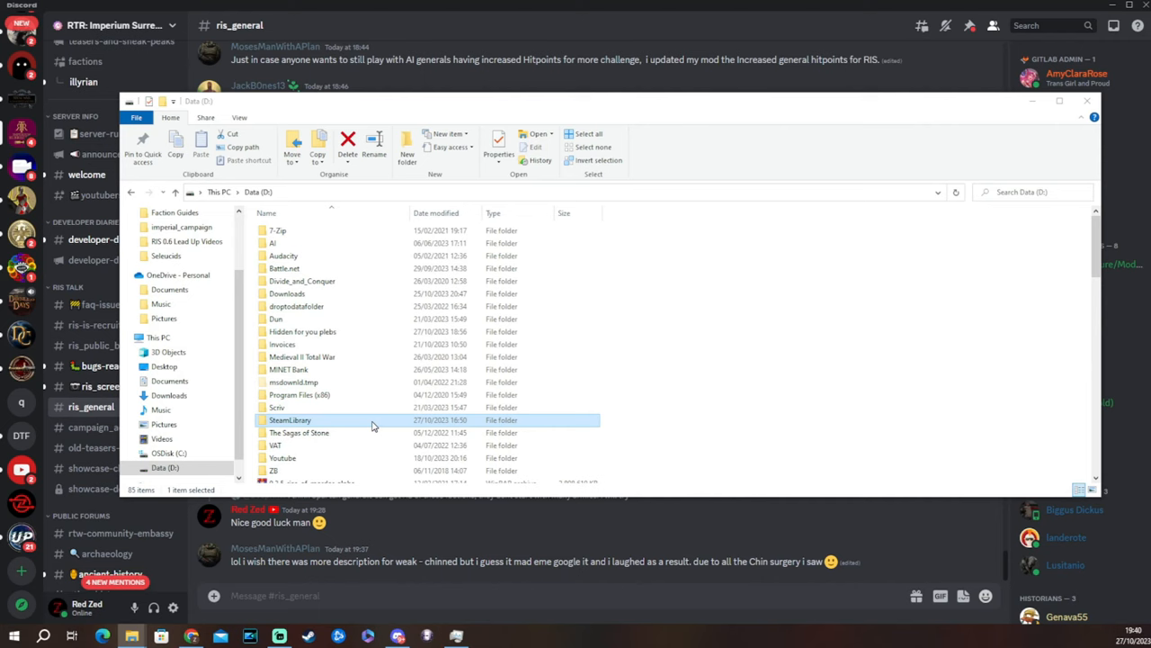
- Navigate File Explorer through SteamLibrary > steamapps > workshop > content
{"action": "double_click", "coordinate": [290, 420]}
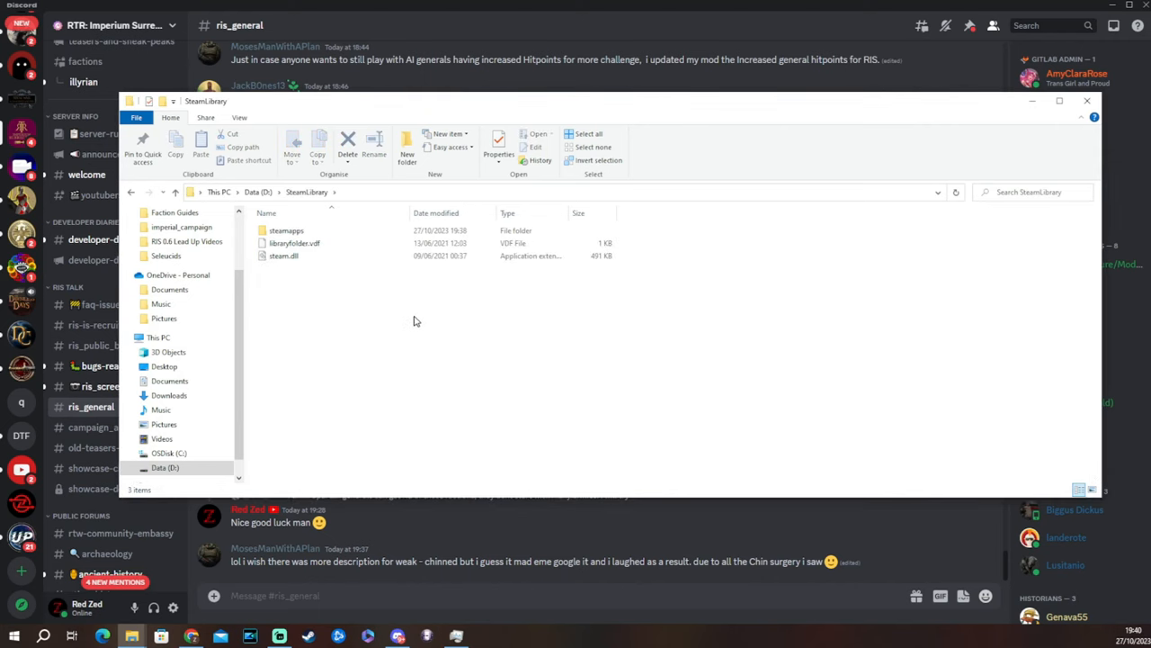
{"action": "left_click", "coordinate": [286, 230]}
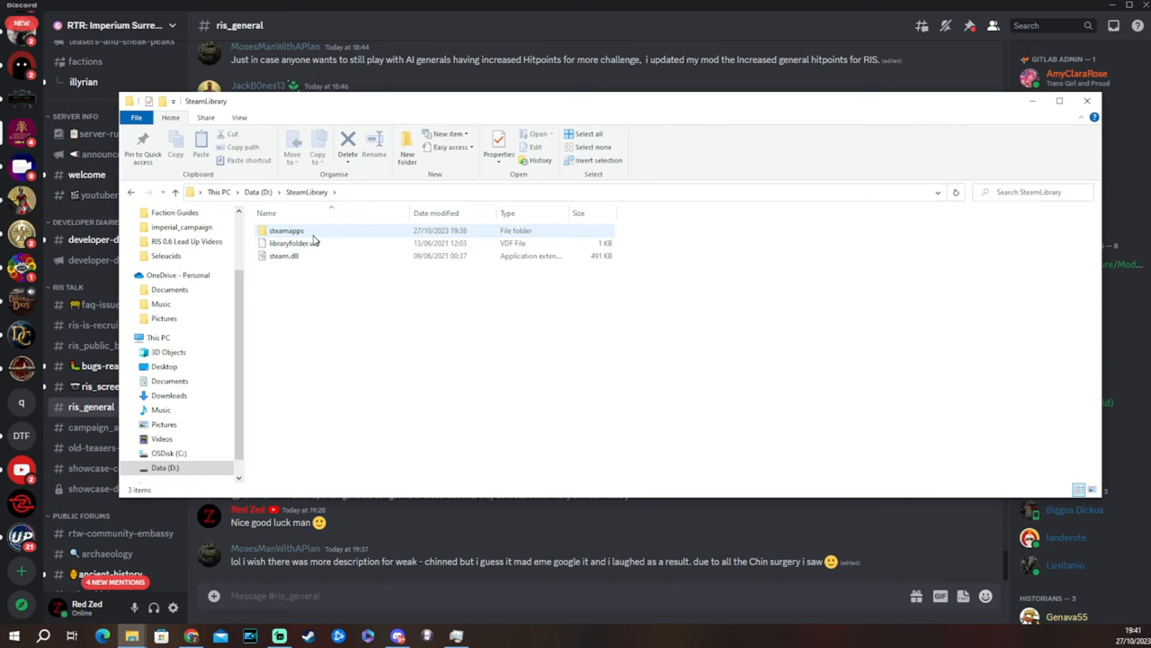
{"action": "double_click", "coordinate": [286, 230]}
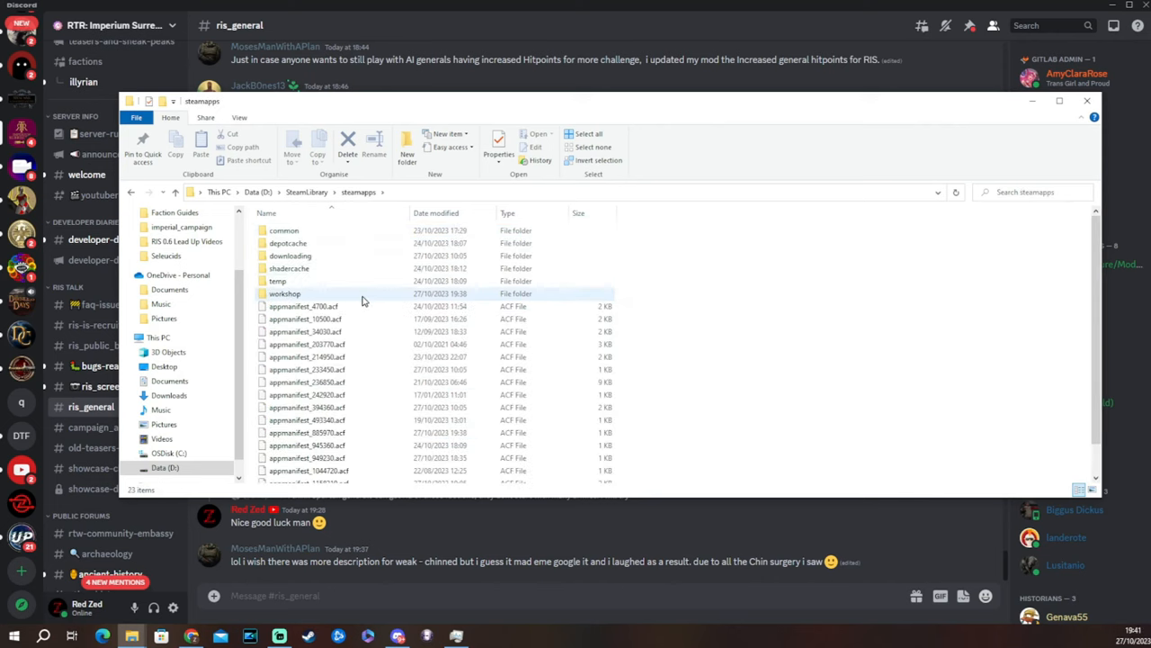
{"action": "left_click", "coordinate": [284, 230]}
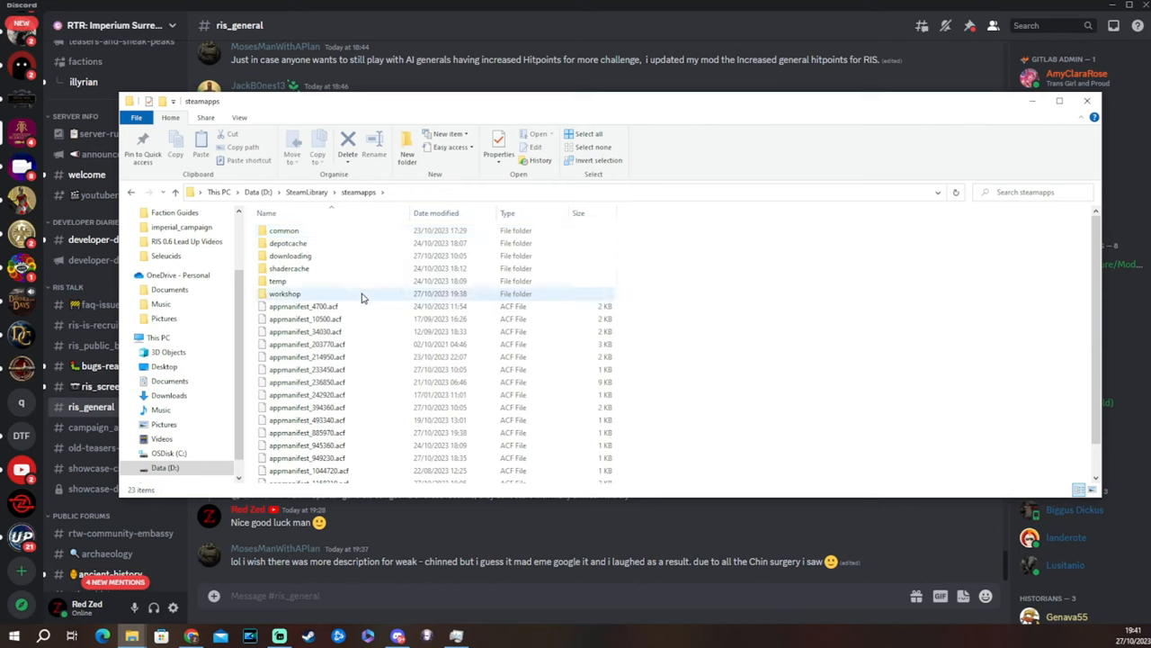
{"action": "mouse_move", "coordinate": [285, 293]}
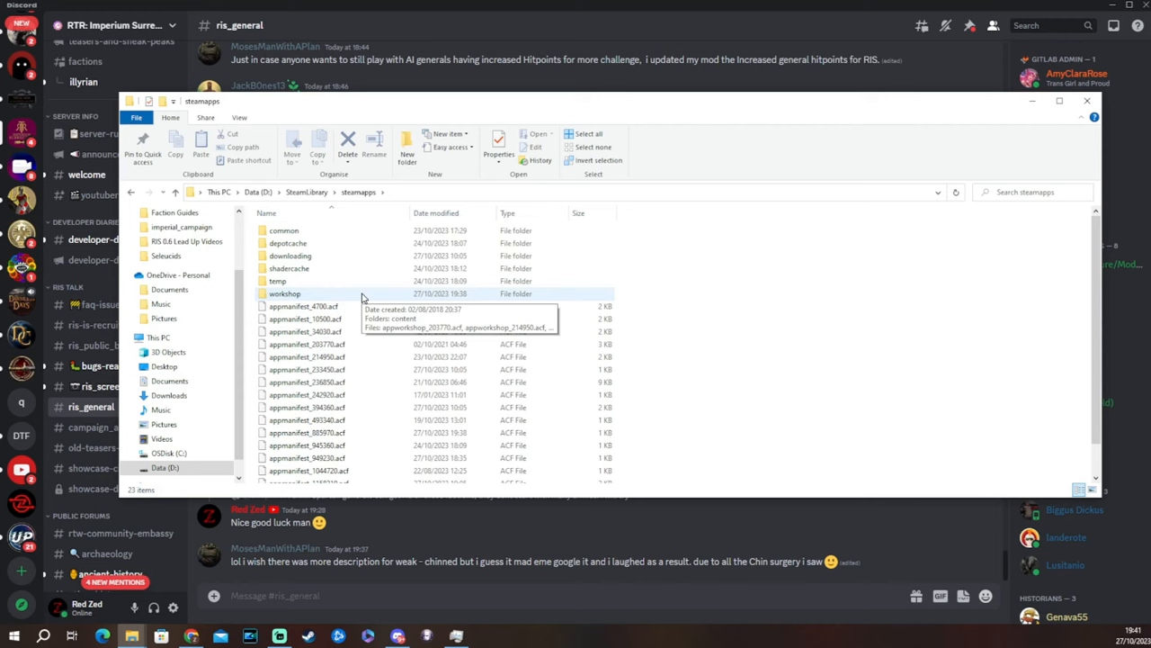
{"action": "double_click", "coordinate": [284, 293]}
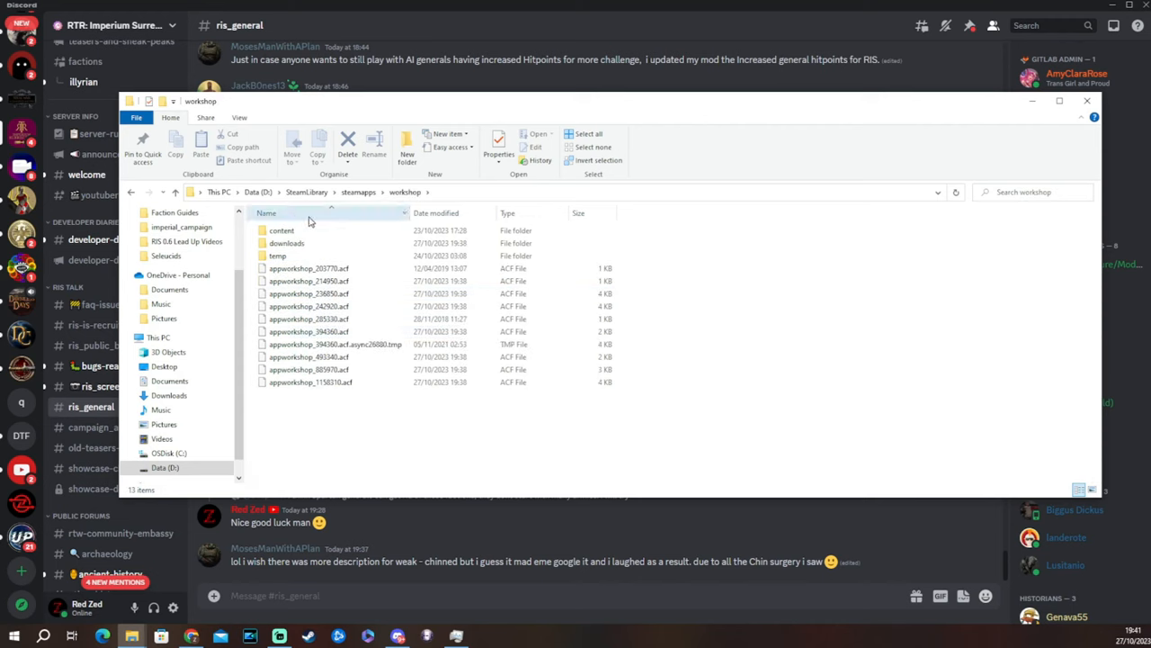
{"action": "double_click", "coordinate": [282, 230]}
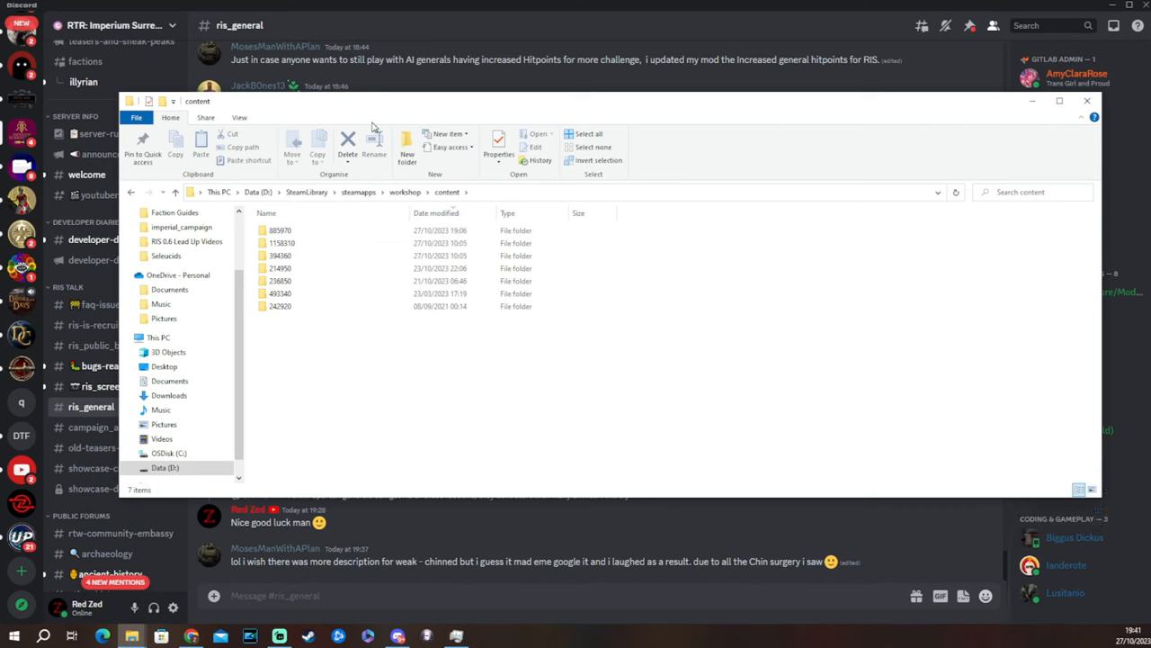
{"action": "mouse_move", "coordinate": [367, 346]}
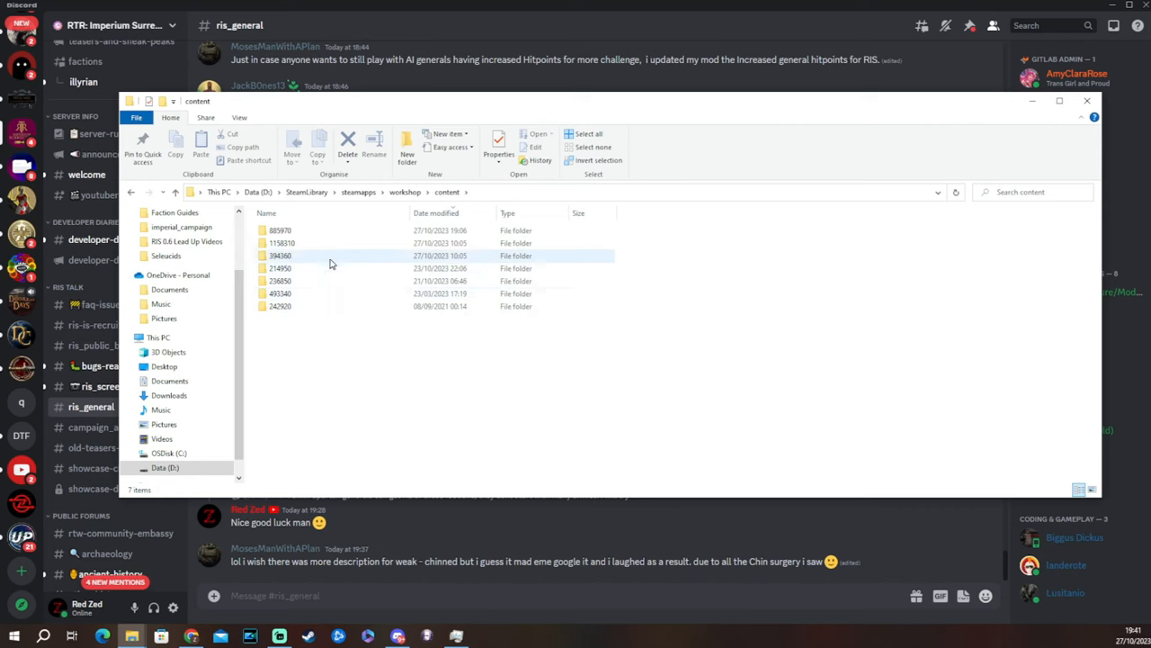
{"action": "double_click", "coordinate": [280, 255]}
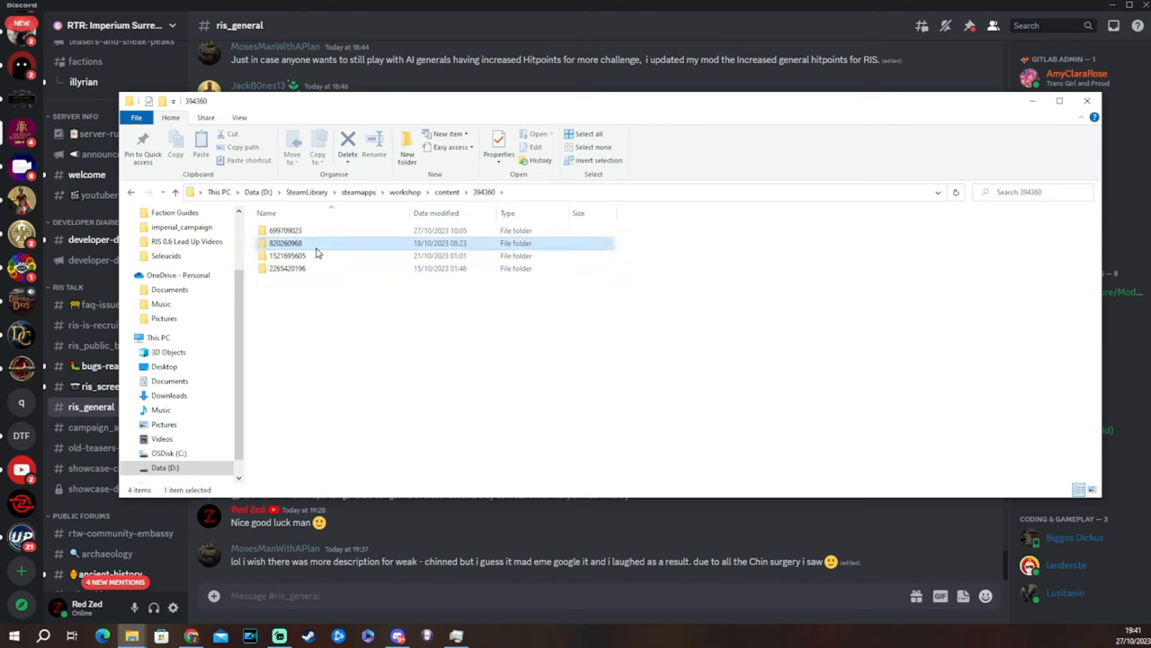
{"action": "double_click", "coordinate": [286, 243]}
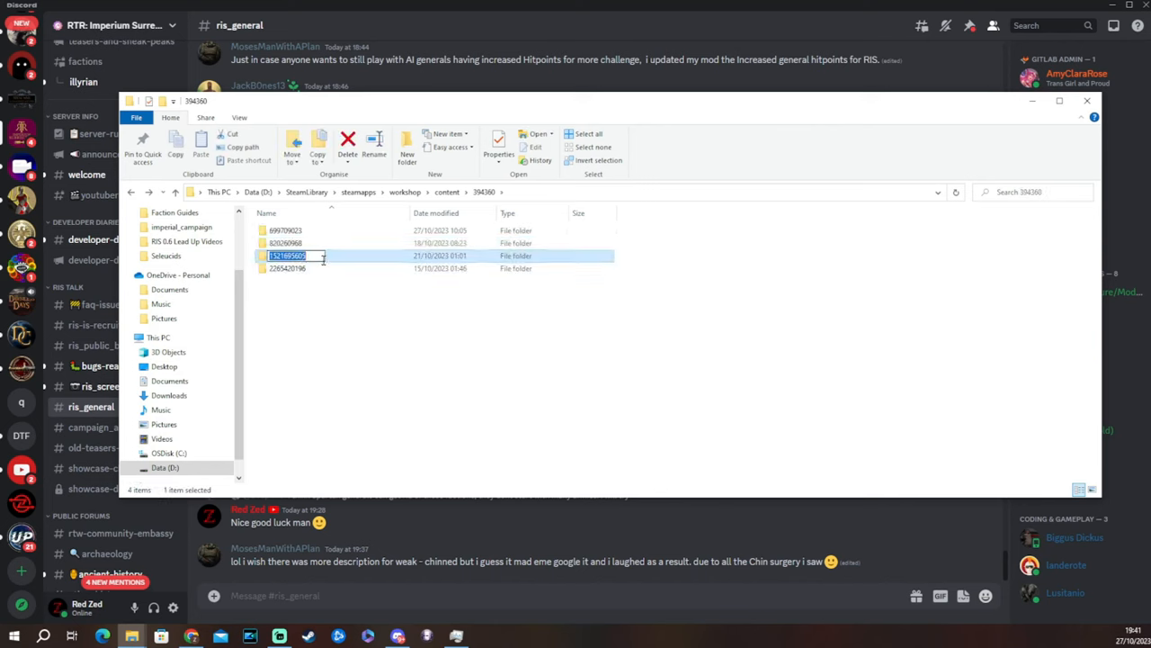
{"action": "double_click", "coordinate": [286, 256]}
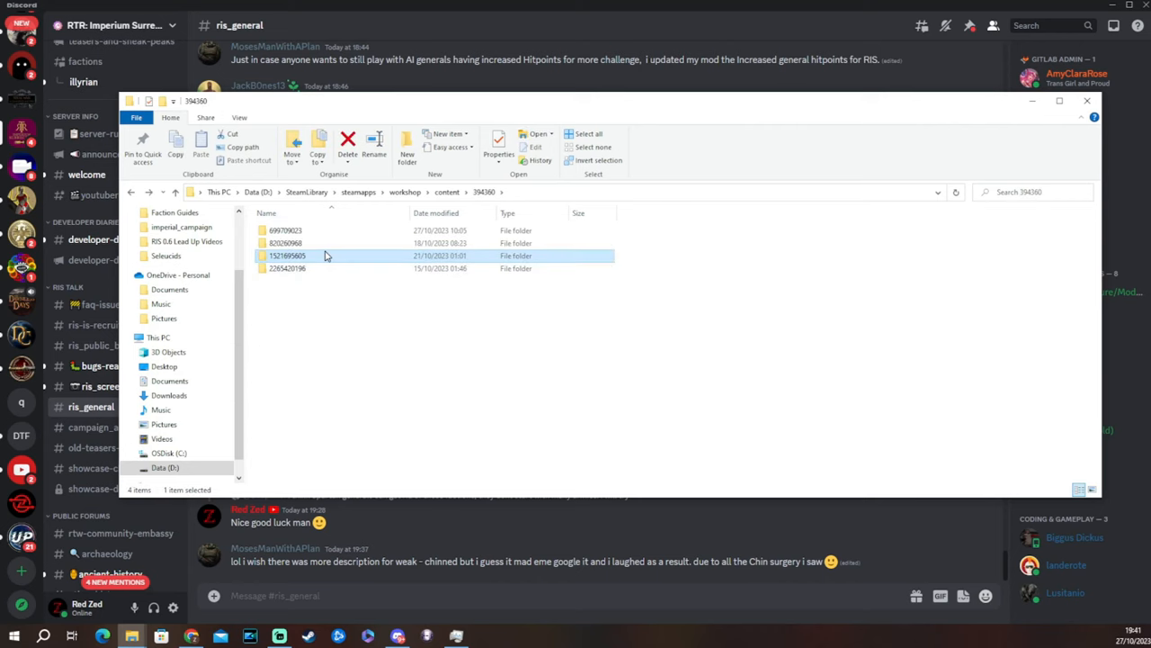
{"action": "double_click", "coordinate": [287, 268]}
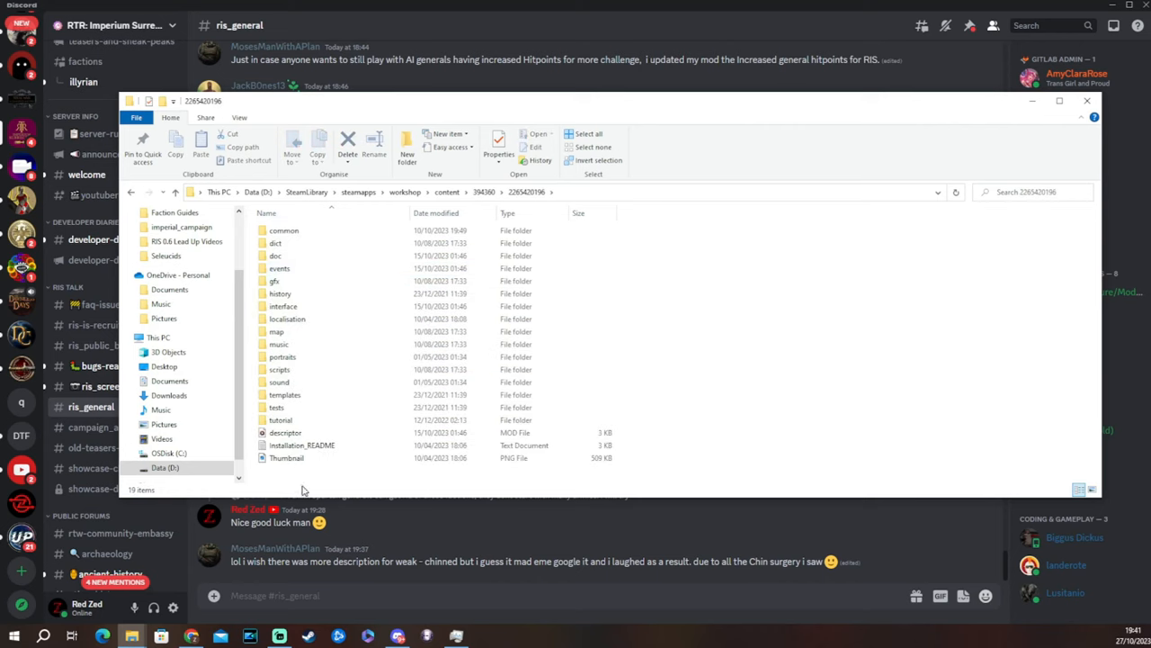
{"action": "double_click", "coordinate": [286, 458]}
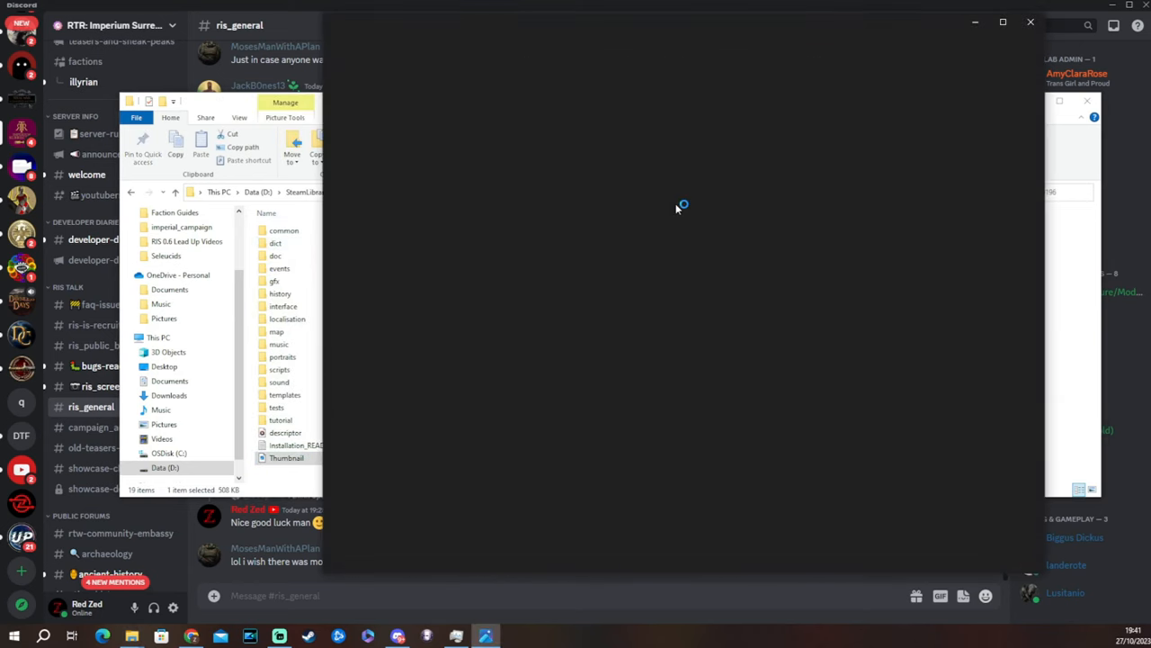
{"action": "double_click", "coordinate": [286, 451]}
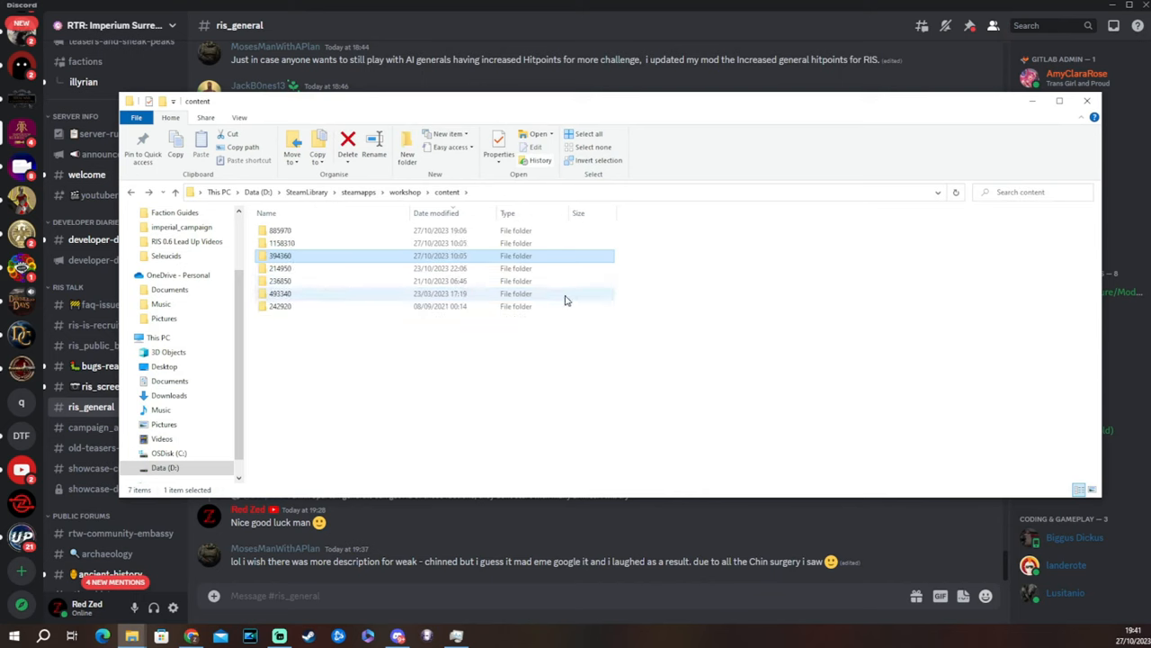
{"action": "double_click", "coordinate": [283, 243]}
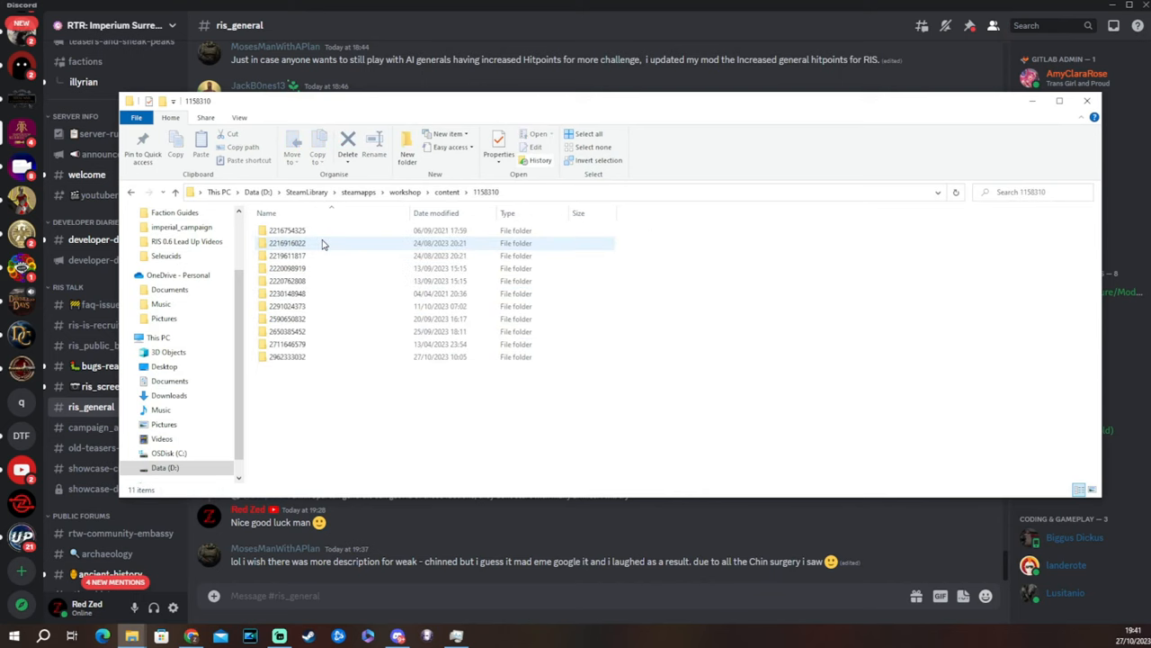
{"action": "double_click", "coordinate": [287, 305]}
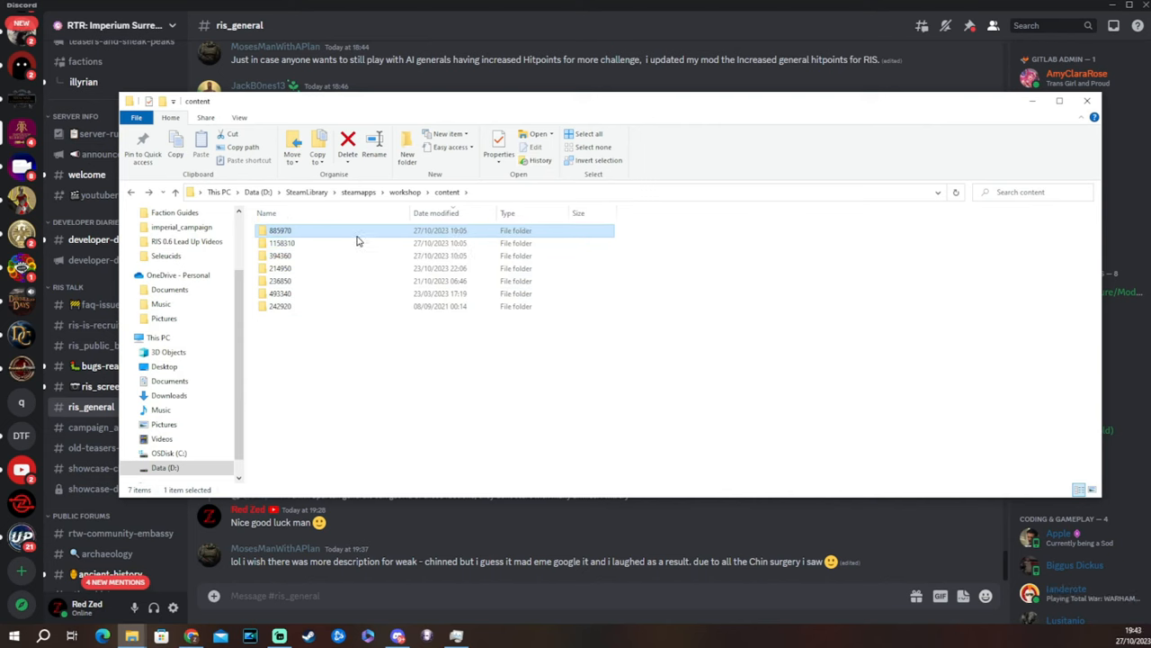
{"action": "double_click", "coordinate": [279, 230]}
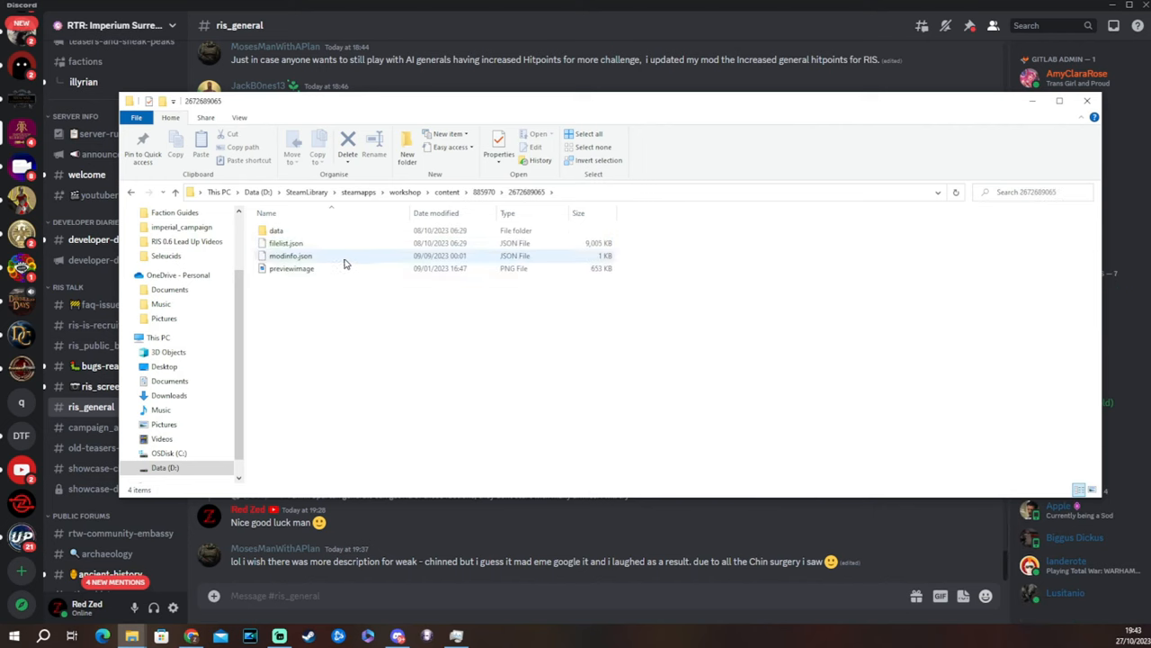
{"action": "left_click", "coordinate": [292, 268]}
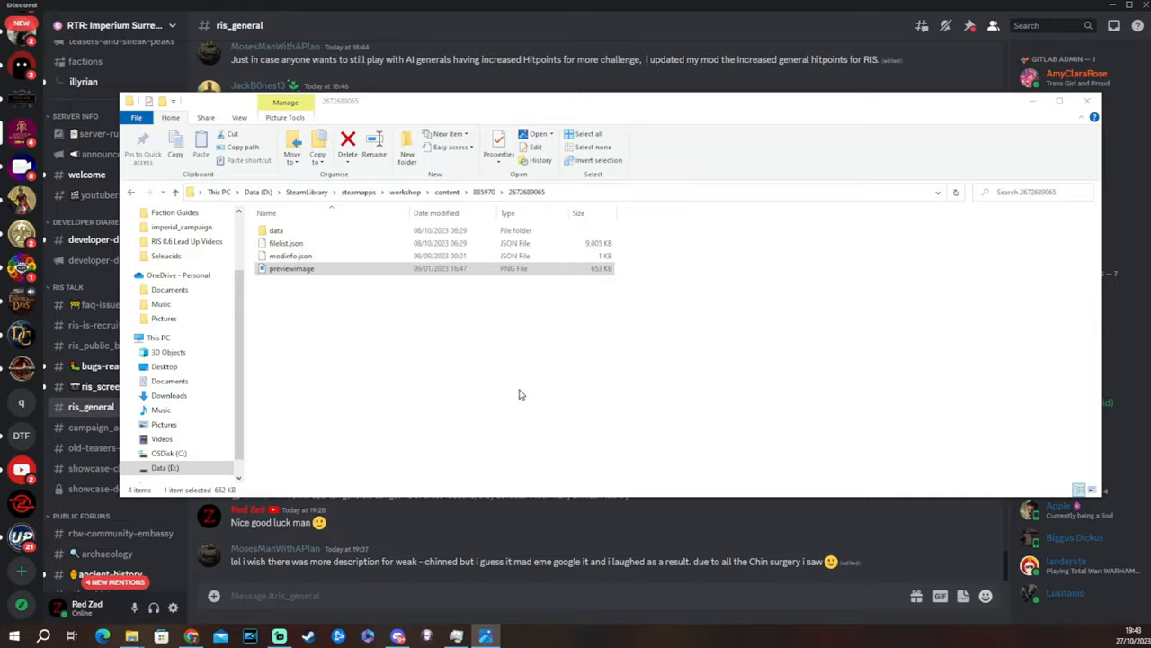
{"action": "double_click", "coordinate": [291, 268]}
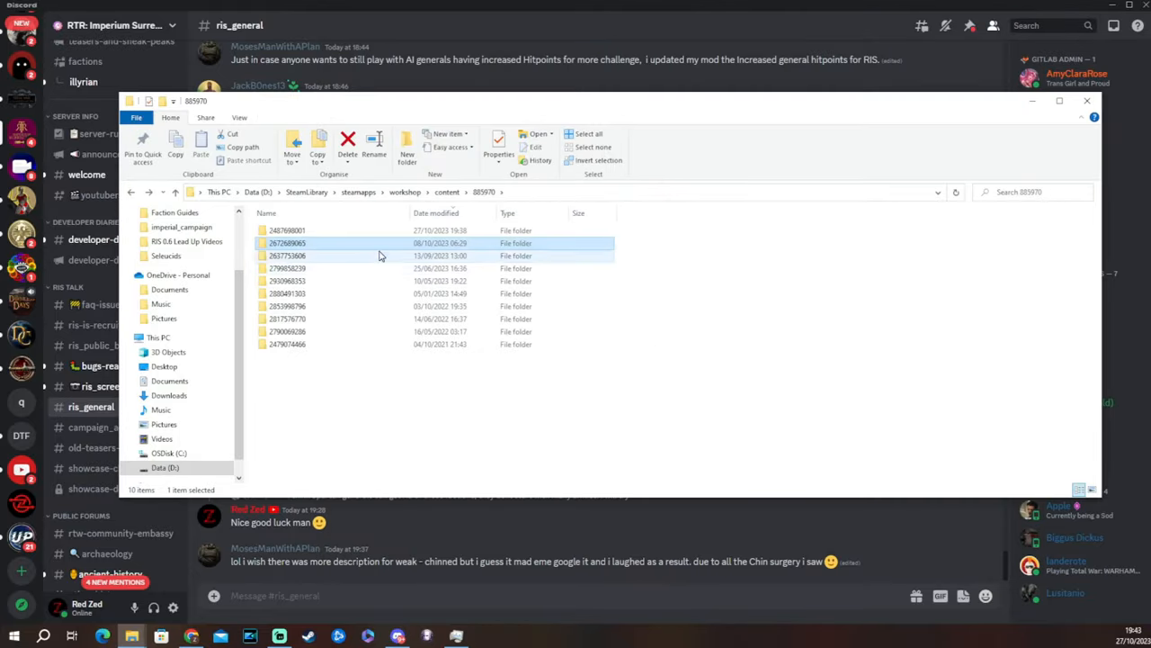
{"action": "double_click", "coordinate": [287, 256]}
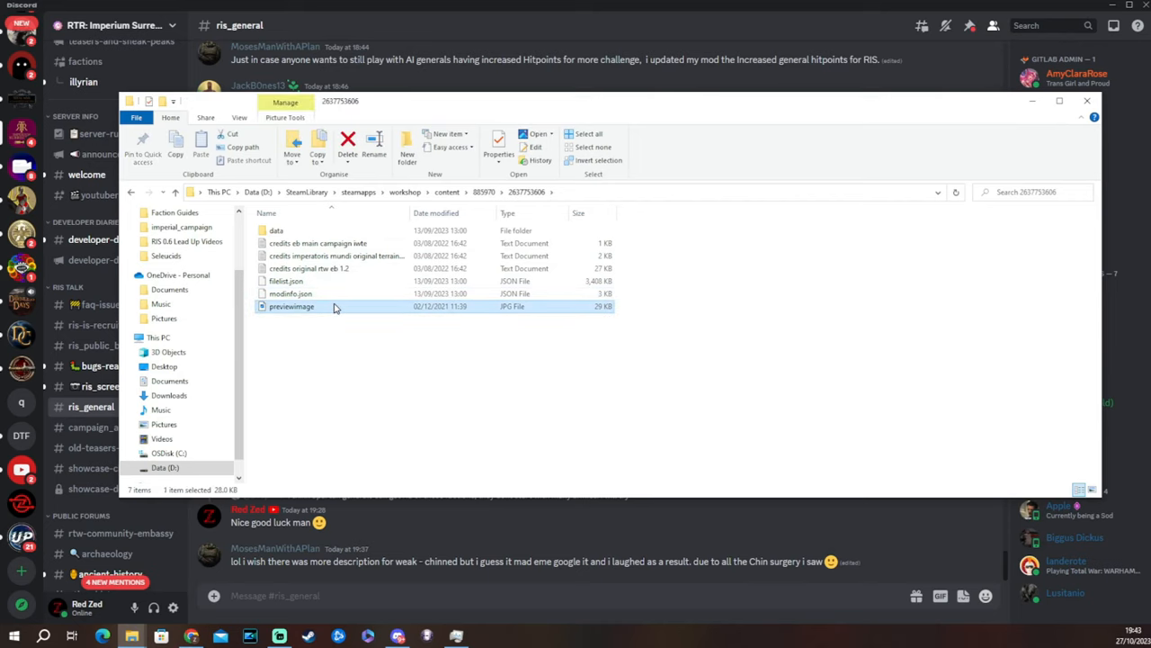
{"action": "double_click", "coordinate": [291, 306]}
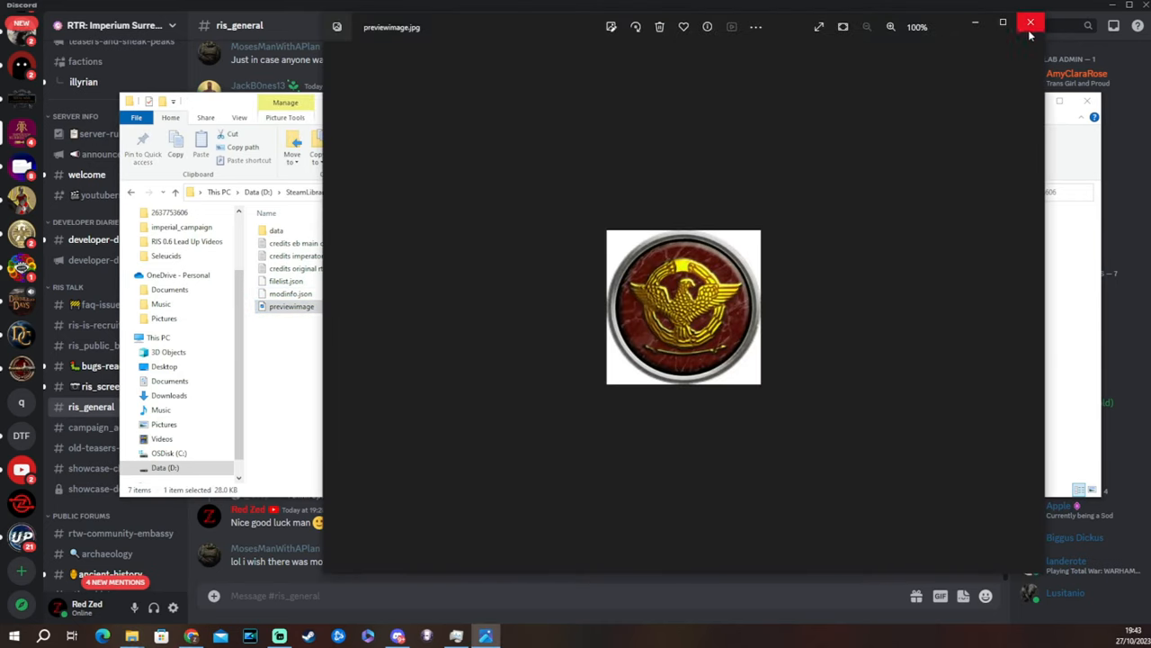
{"action": "left_click", "coordinate": [1031, 22]}
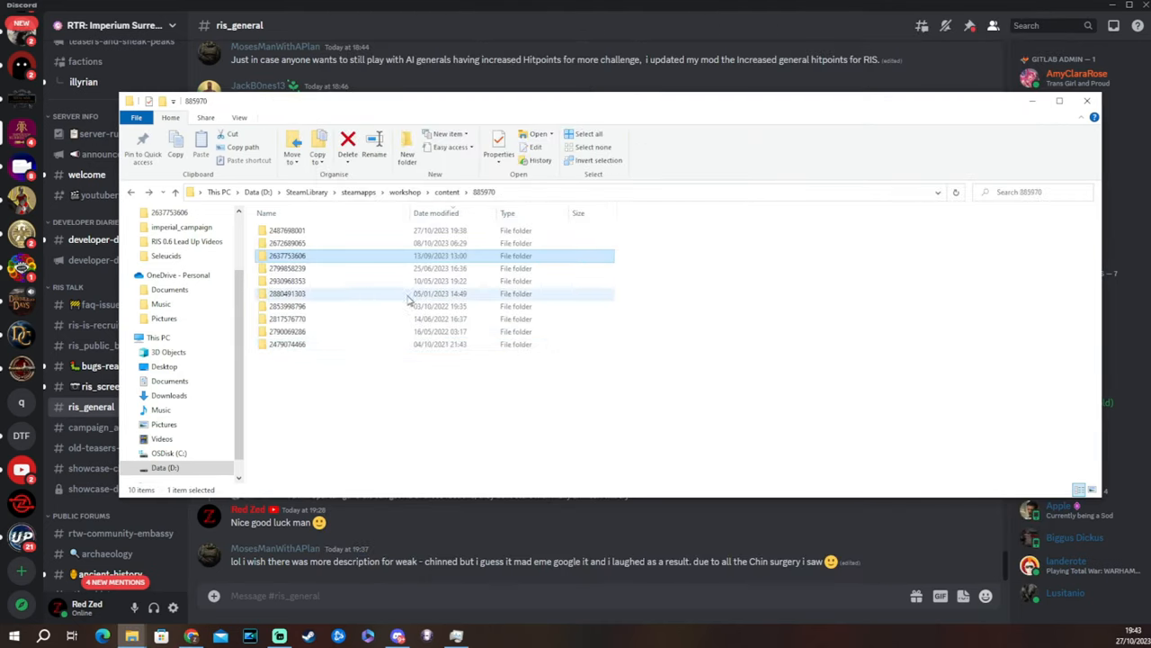
{"action": "double_click", "coordinate": [286, 230]}
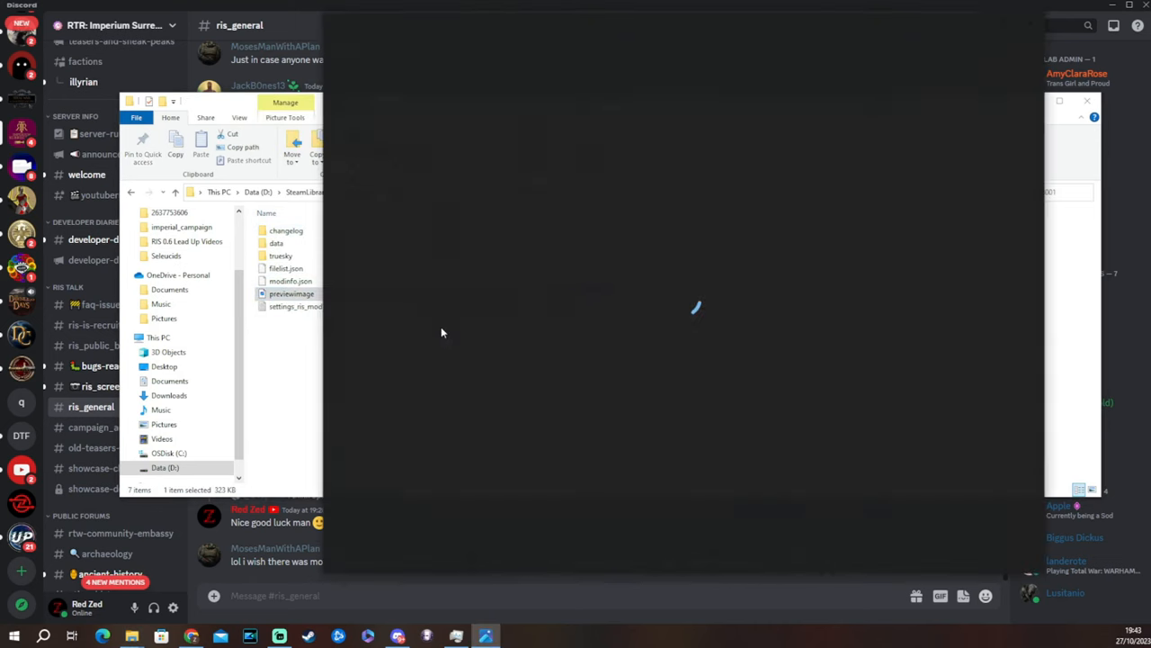
{"action": "double_click", "coordinate": [290, 293]}
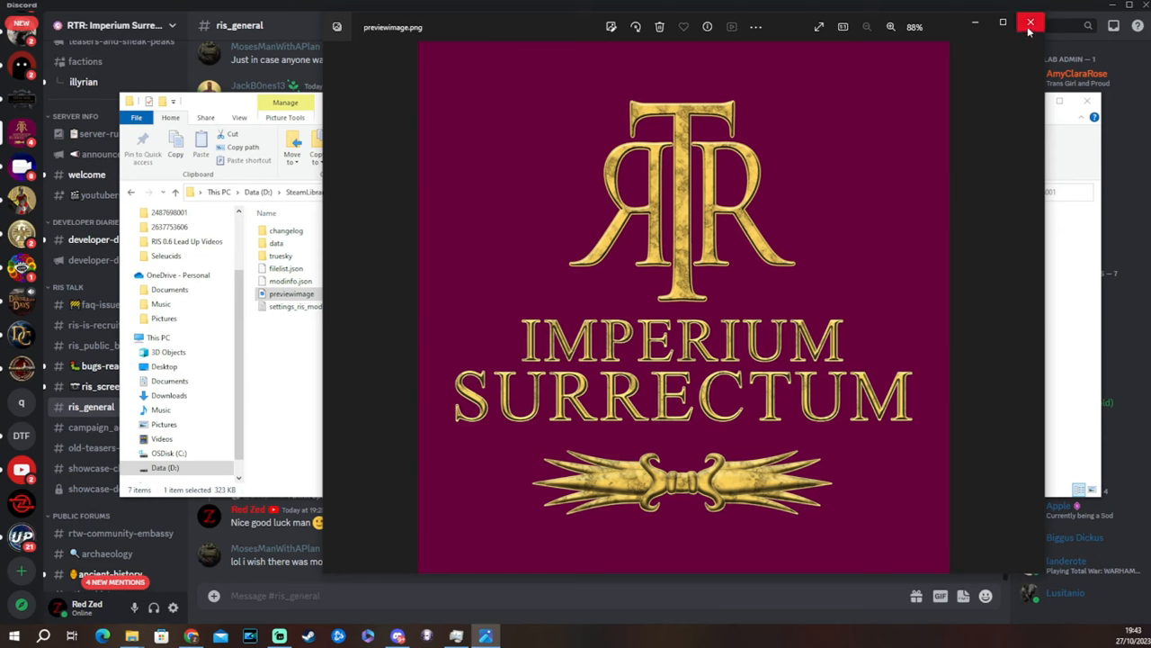
{"action": "left_click", "coordinate": [1030, 23]}
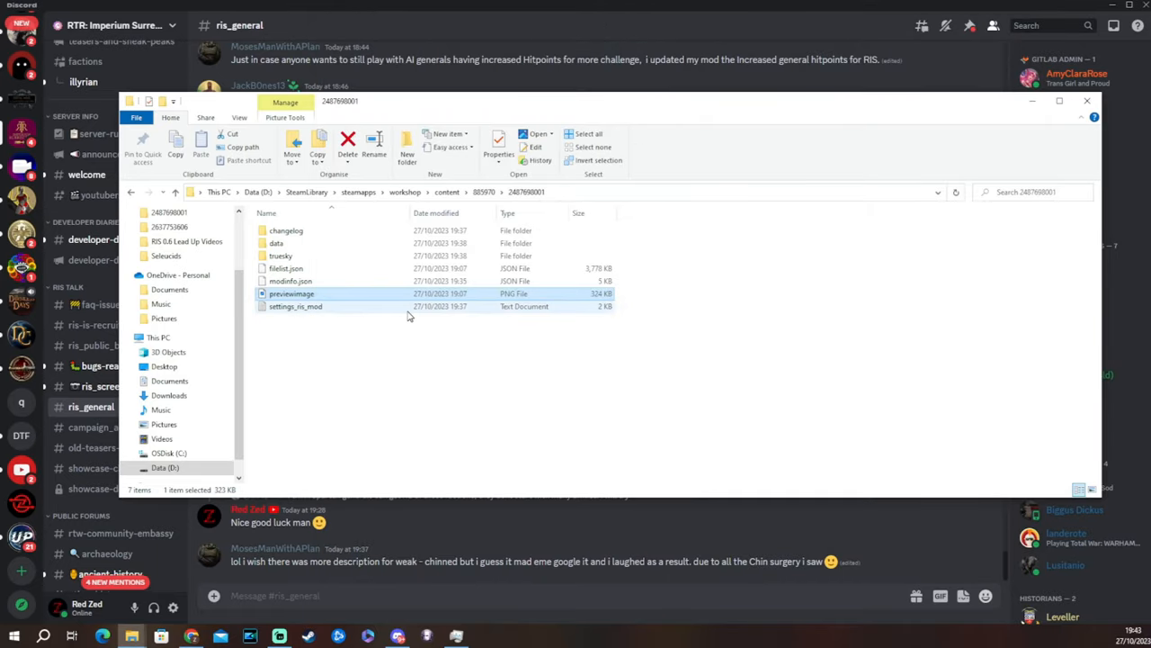
- Go into data > world > maps > campaign > imperial_campaign and select descr_strat
{"action": "double_click", "coordinate": [276, 243]}
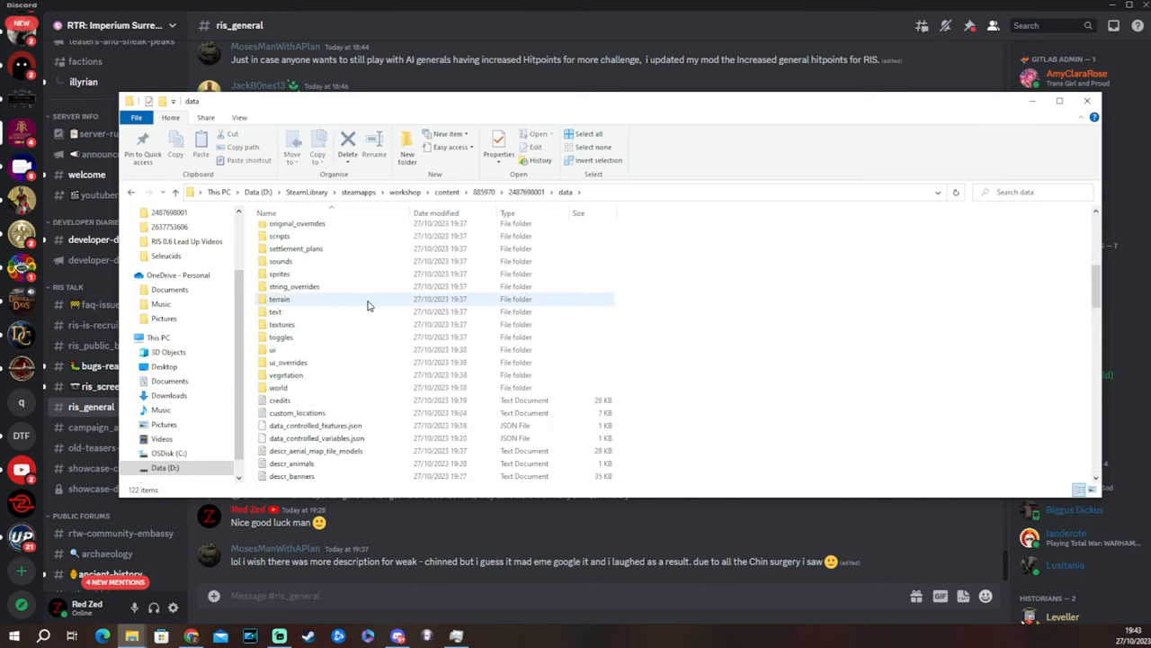
{"action": "double_click", "coordinate": [278, 387]}
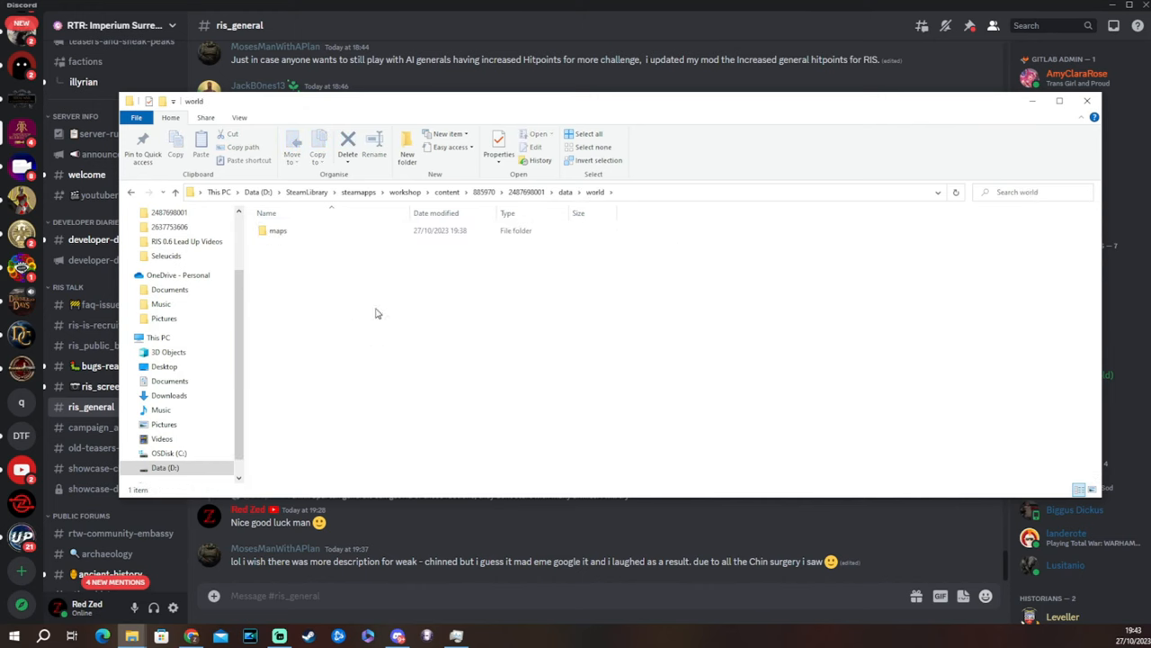
{"action": "mouse_move", "coordinate": [278, 231]}
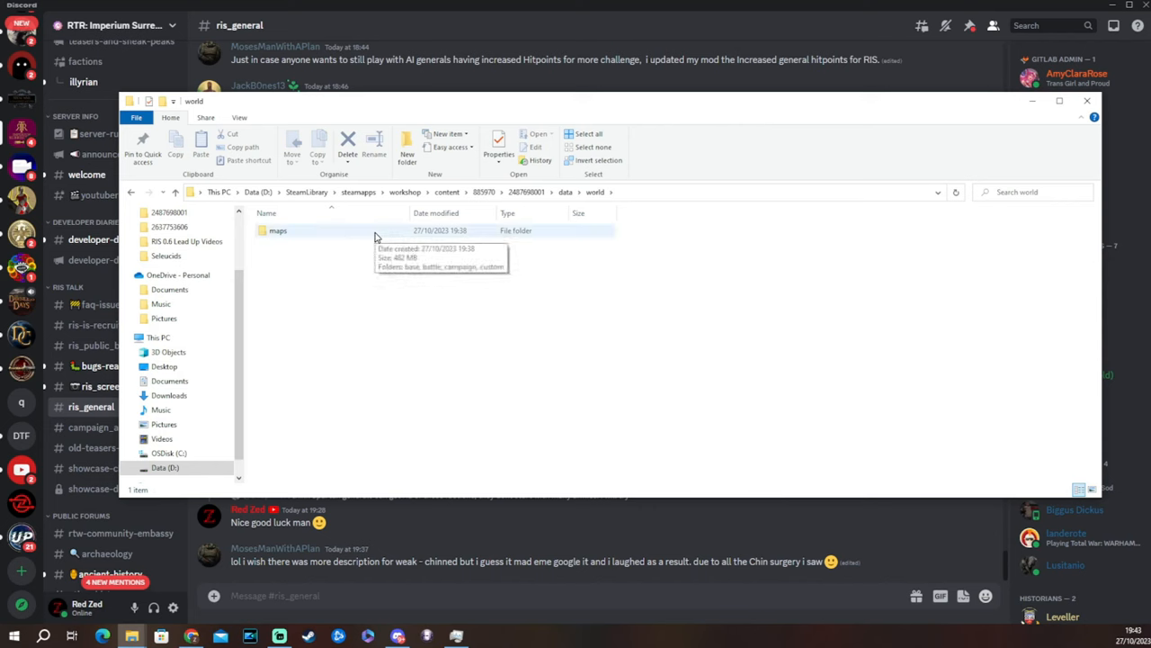
{"action": "double_click", "coordinate": [278, 231]}
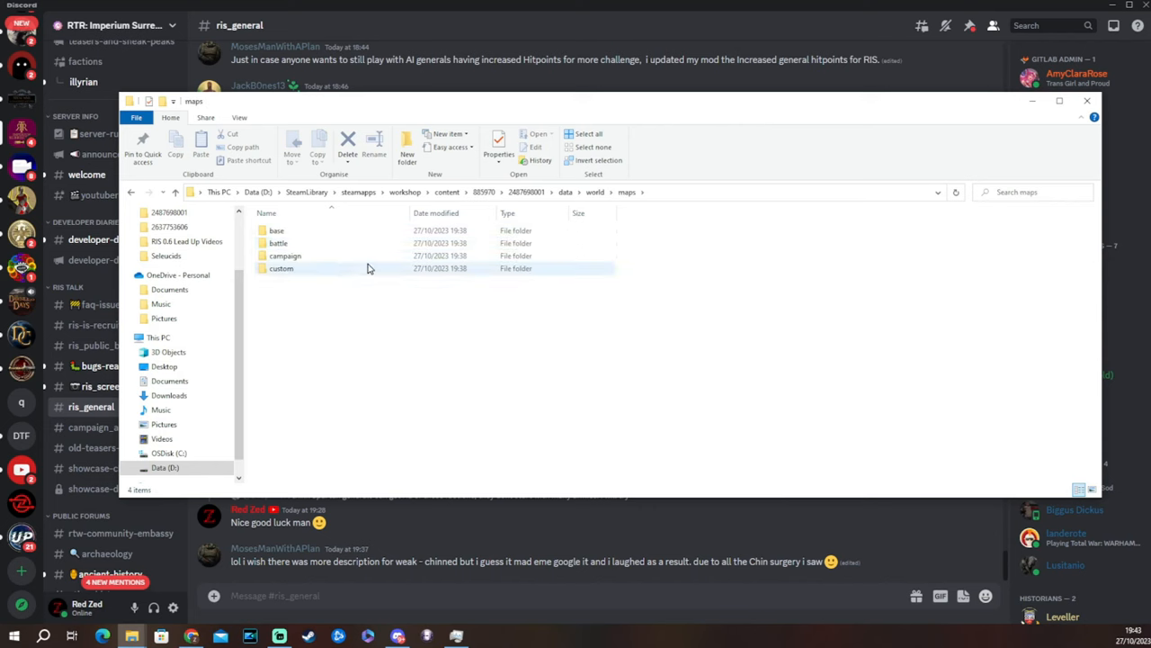
{"action": "double_click", "coordinate": [285, 256]}
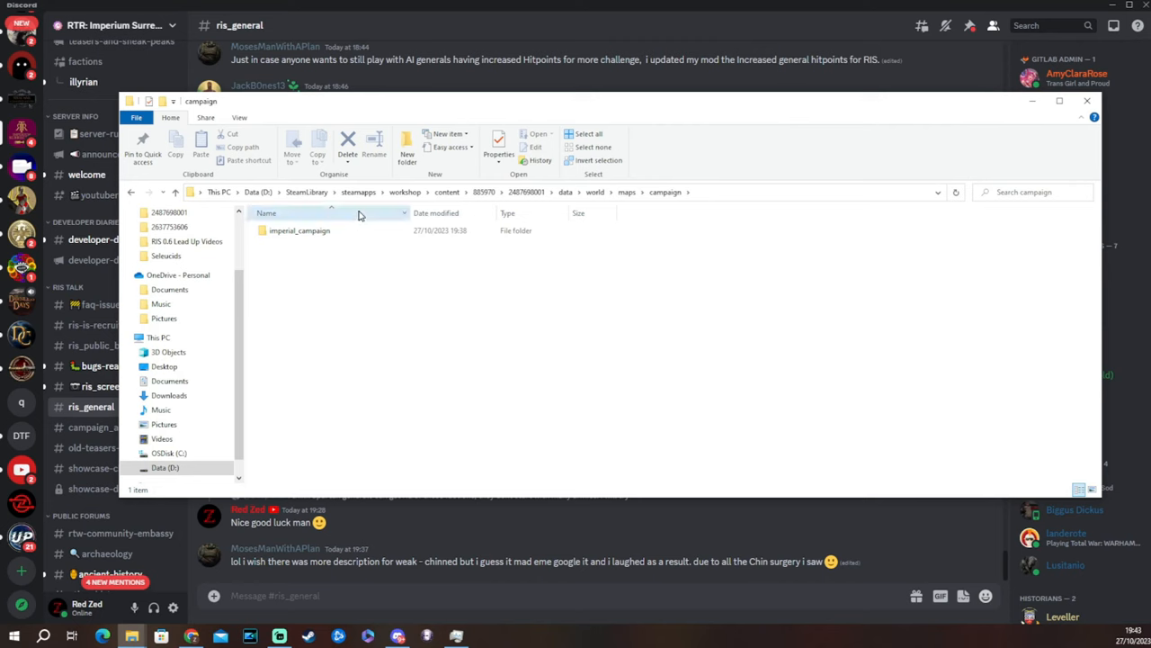
{"action": "double_click", "coordinate": [300, 230]}
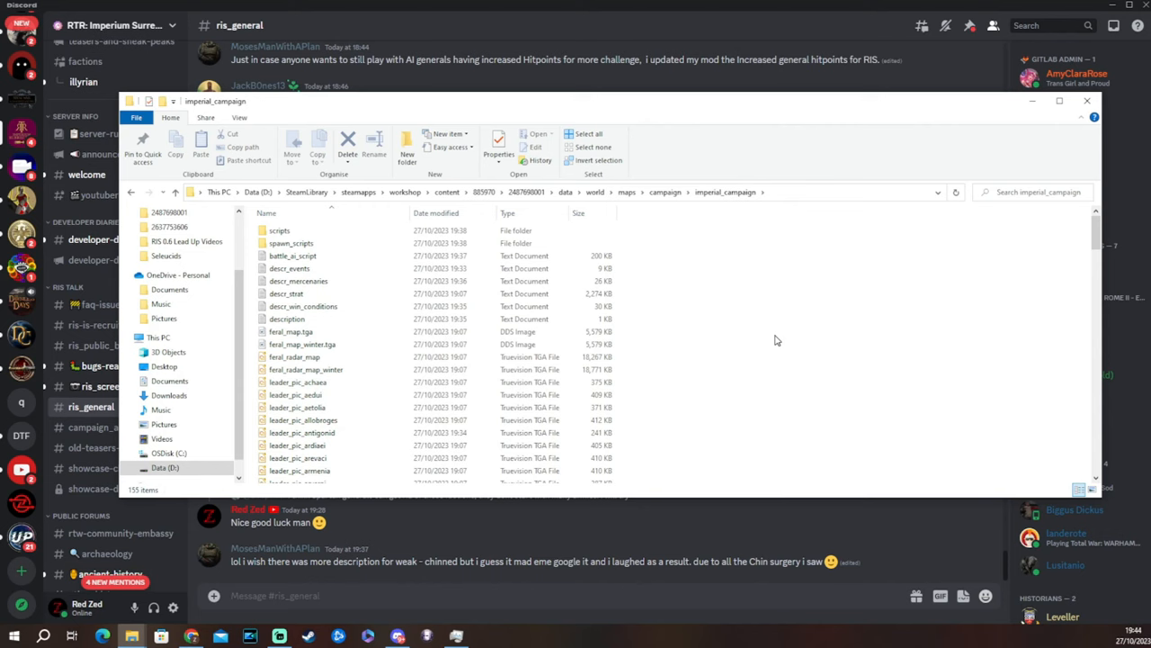
{"action": "mouse_move", "coordinate": [785, 215]}
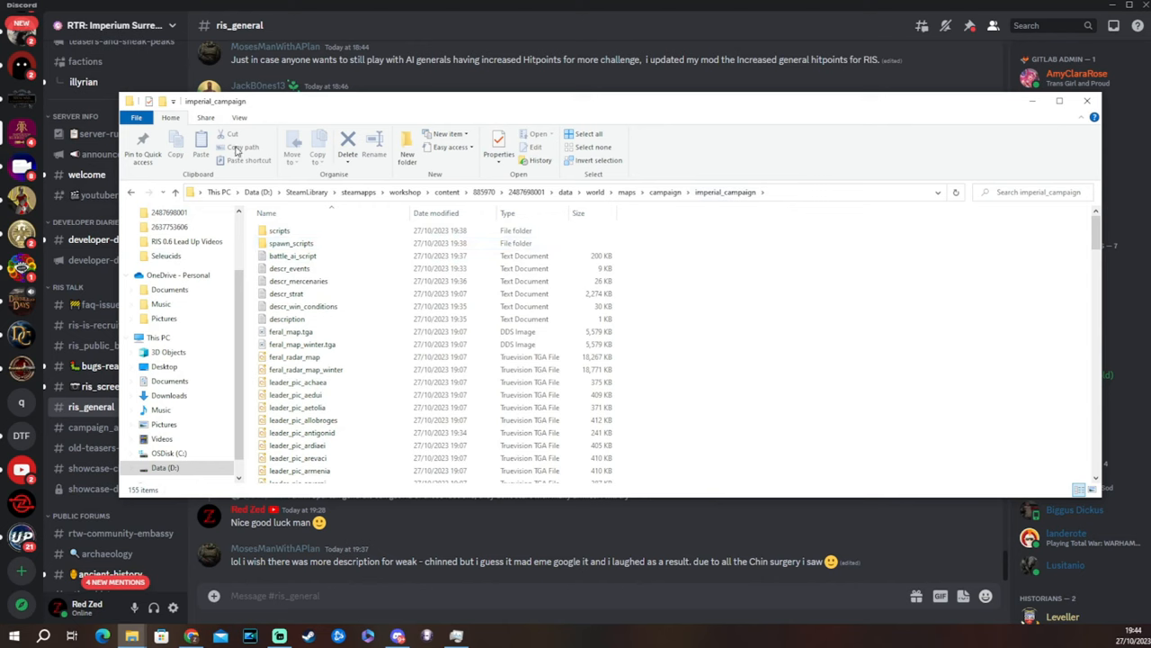
{"action": "left_click", "coordinate": [290, 243]}
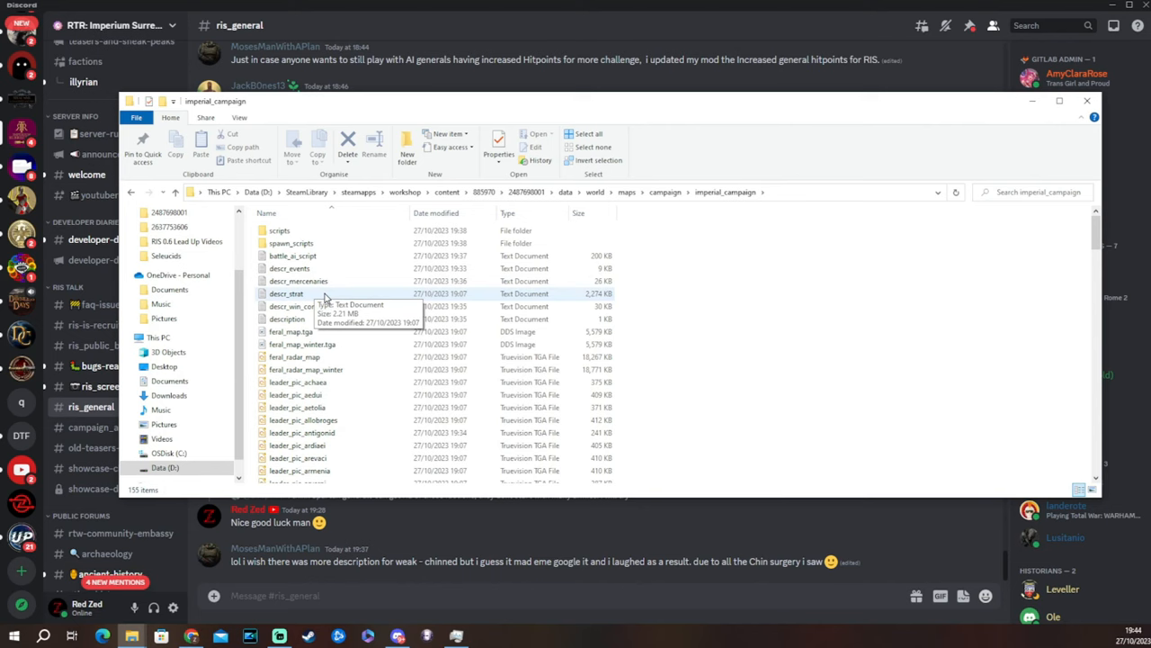
{"action": "left_click", "coordinate": [286, 294]}
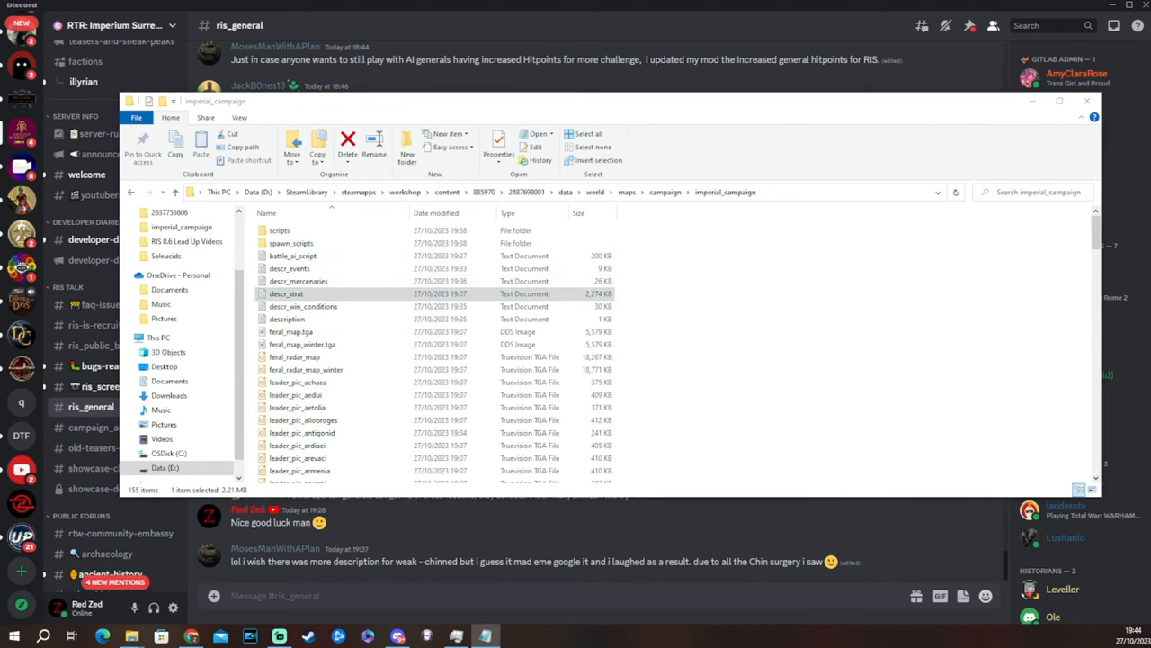
- Open descr_strat in Notepad and search for 'playable' to reach the faction list
{"action": "double_click", "coordinate": [286, 293]}
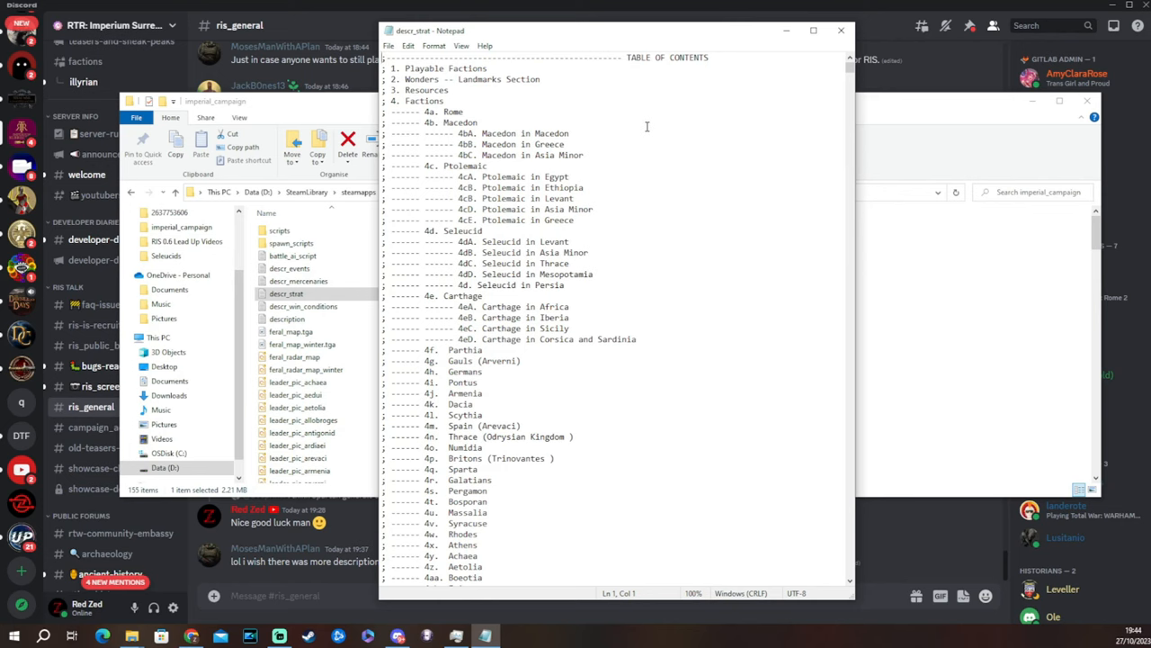
{"action": "key", "text": "ctrl+f"}
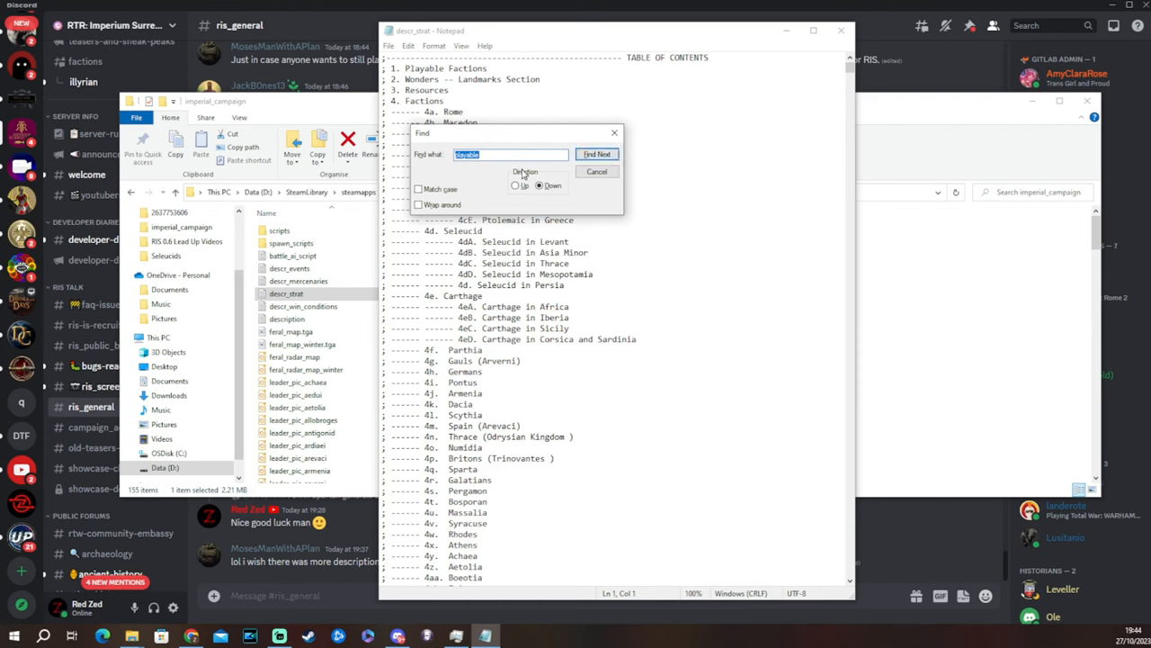
{"action": "left_click", "coordinate": [596, 154]}
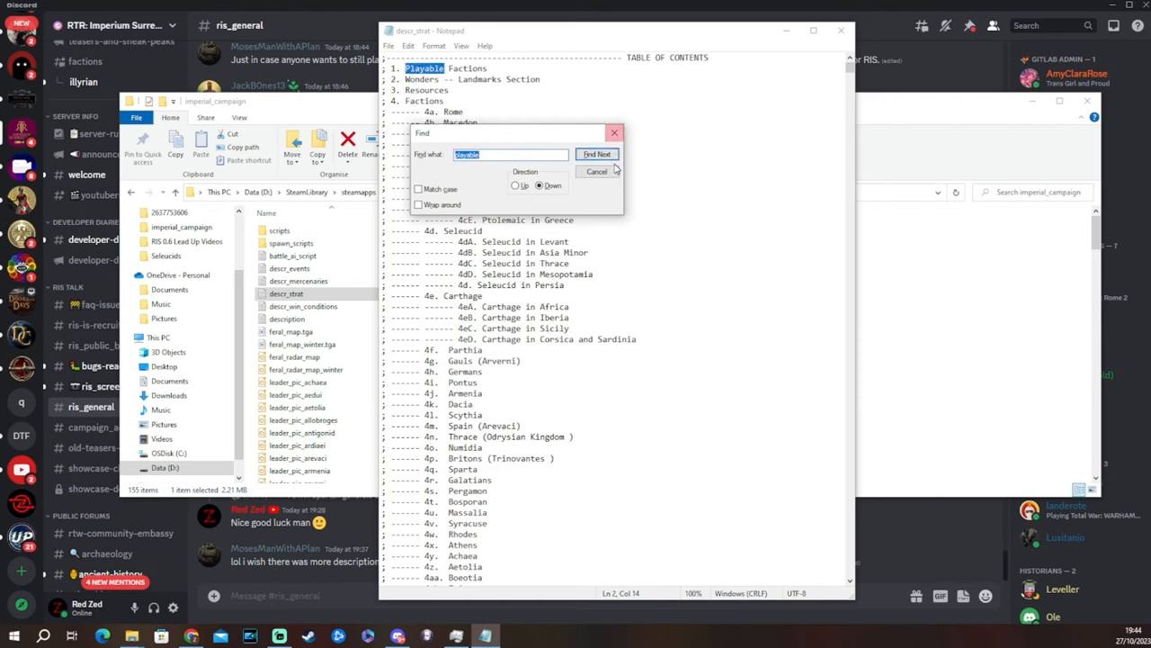
{"action": "left_click", "coordinate": [597, 154]}
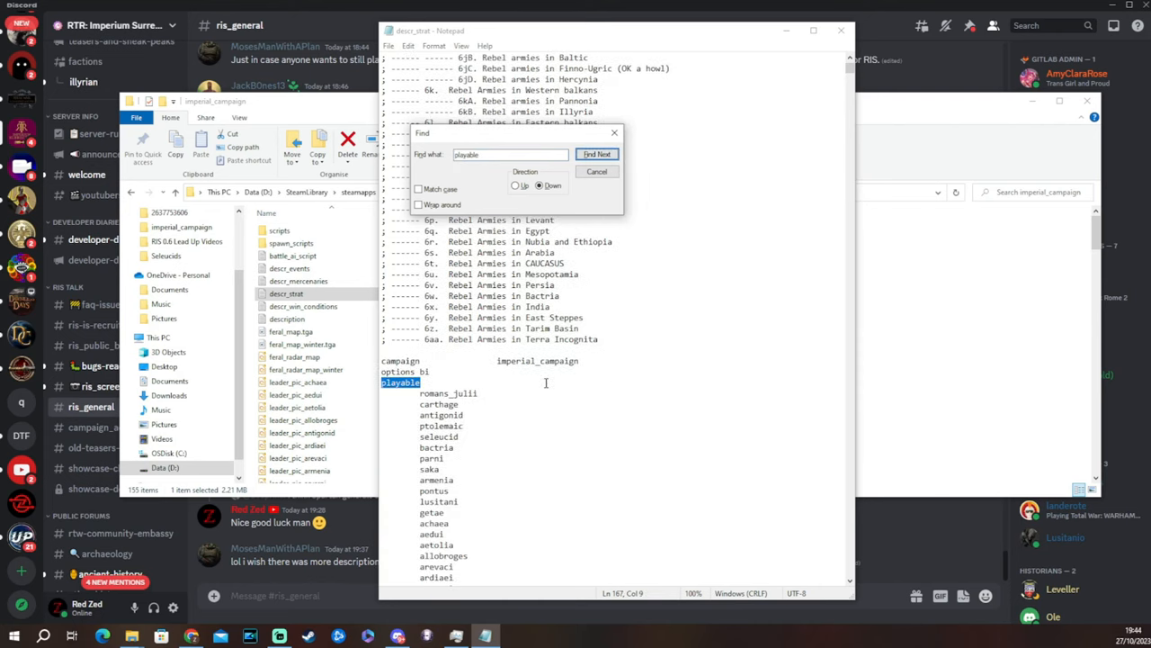
{"action": "left_click", "coordinate": [596, 171]}
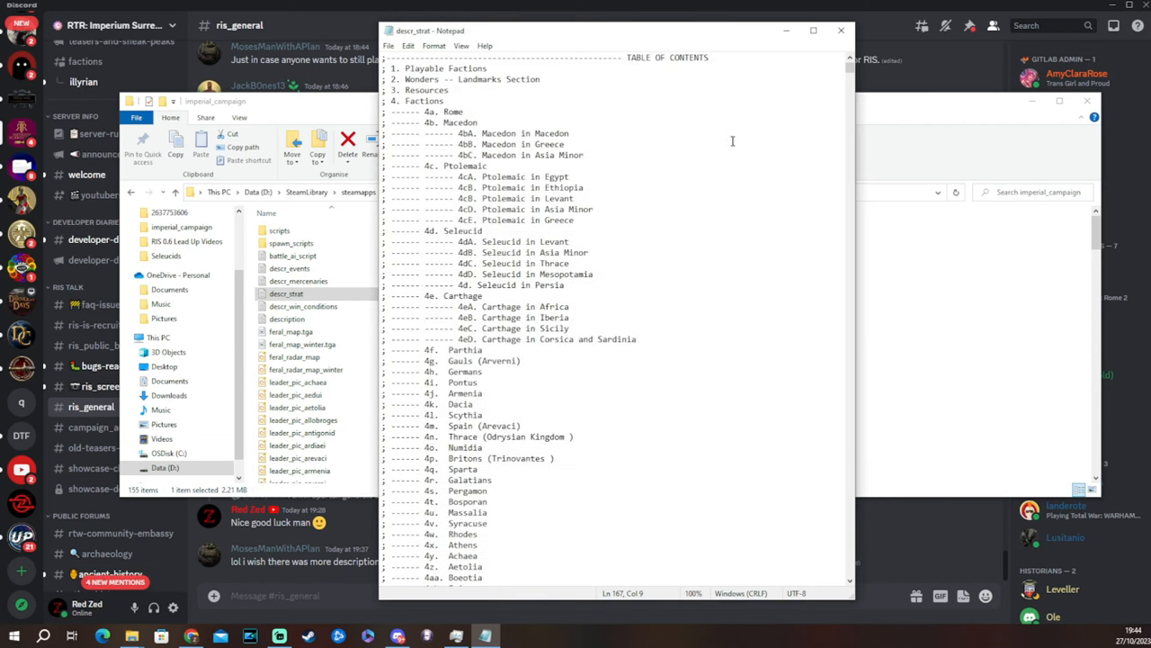
- Scroll down to the nonplayable factions where byzantium and pentapolis are listed
{"action": "scroll", "scroll_direction": "down", "scroll_amount": 3}
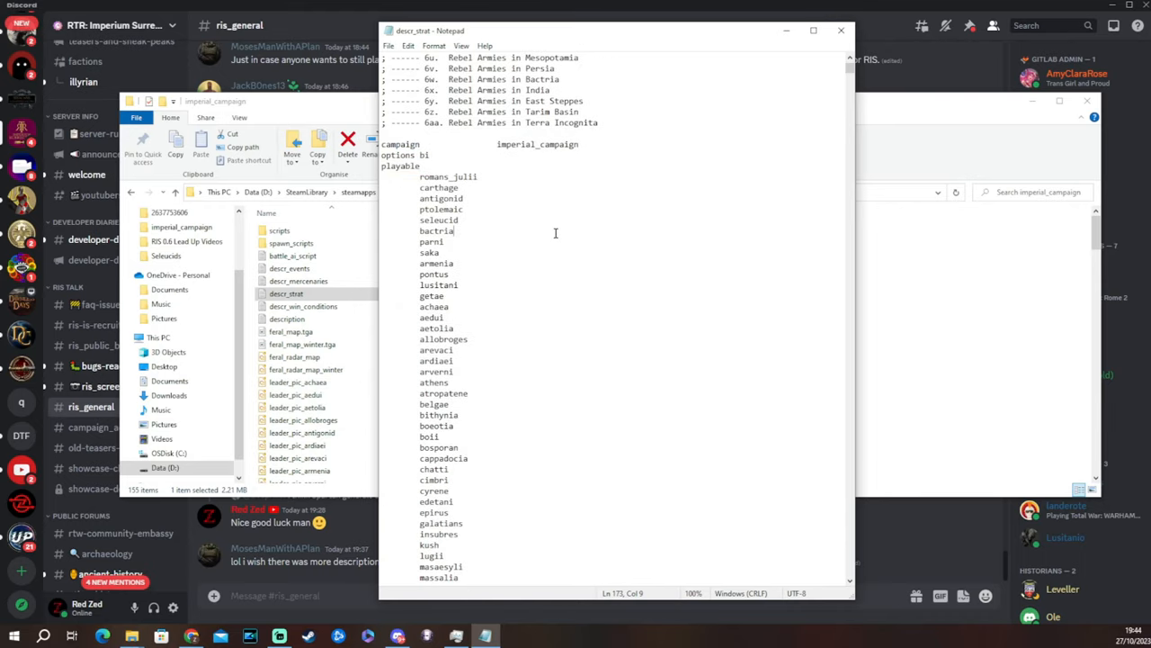
{"action": "mouse_move", "coordinate": [393, 167]}
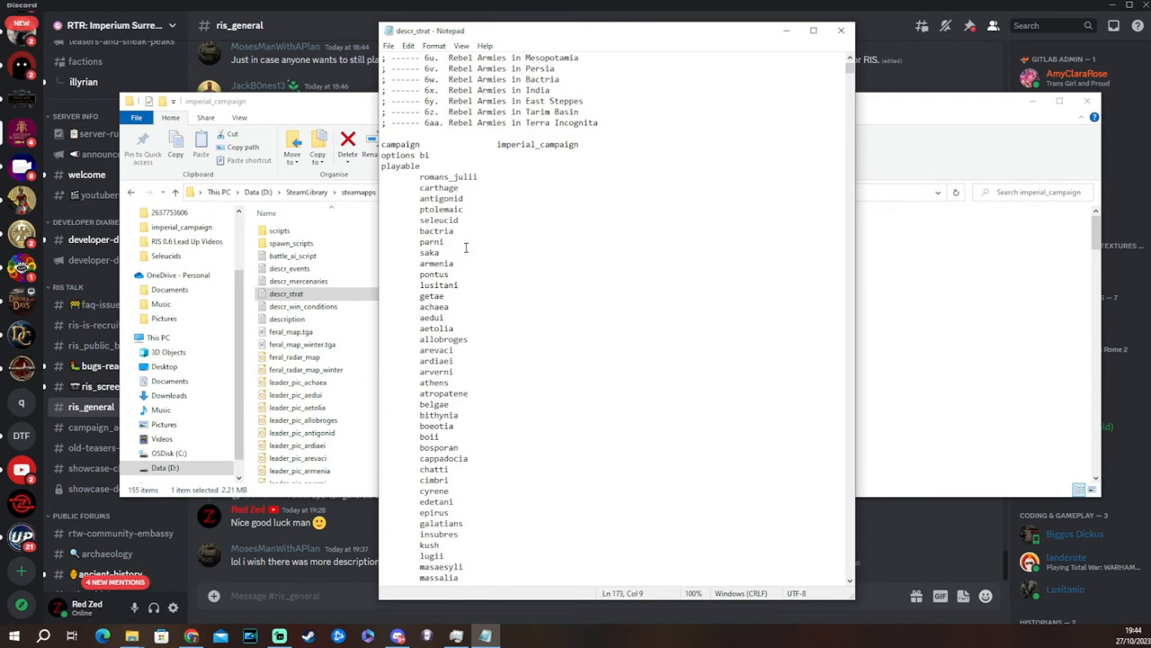
{"action": "scroll", "scroll_direction": "down", "scroll_amount": 3}
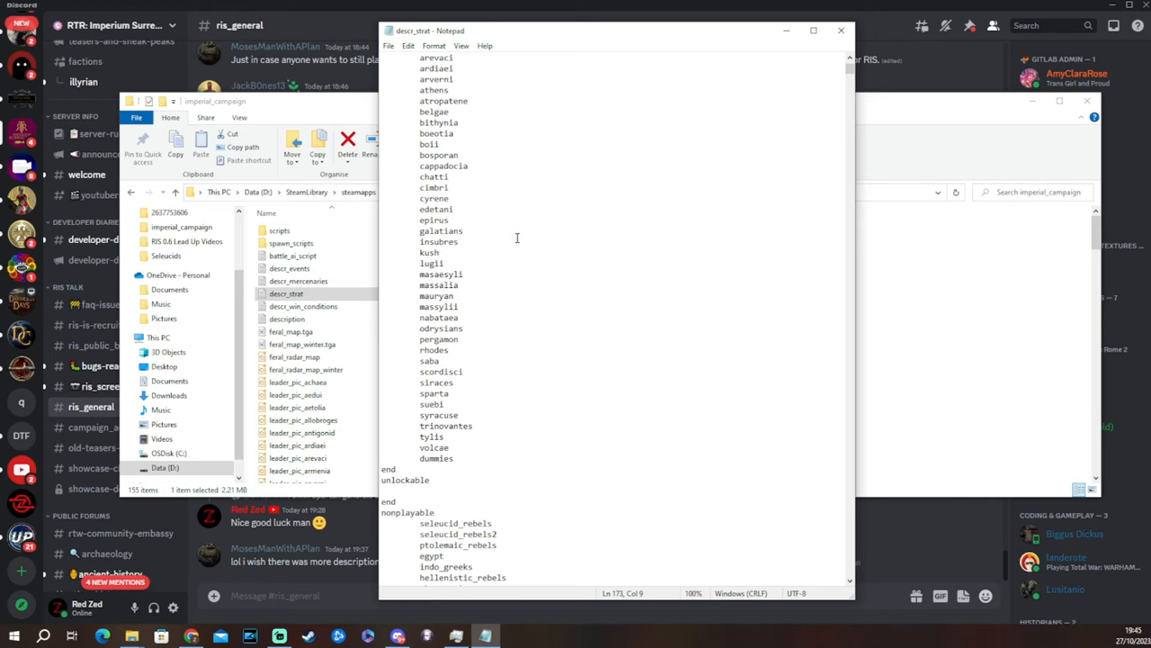
{"action": "scroll", "scroll_direction": "down", "scroll_amount": 3}
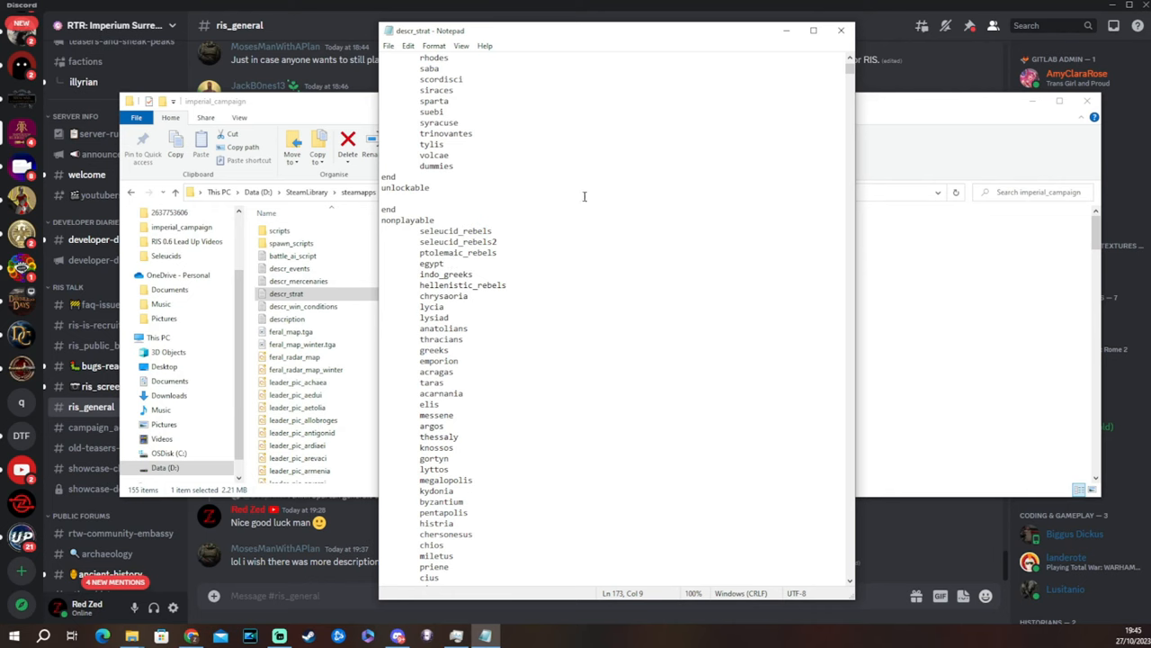
{"action": "scroll", "scroll_direction": "down", "scroll_amount": 3}
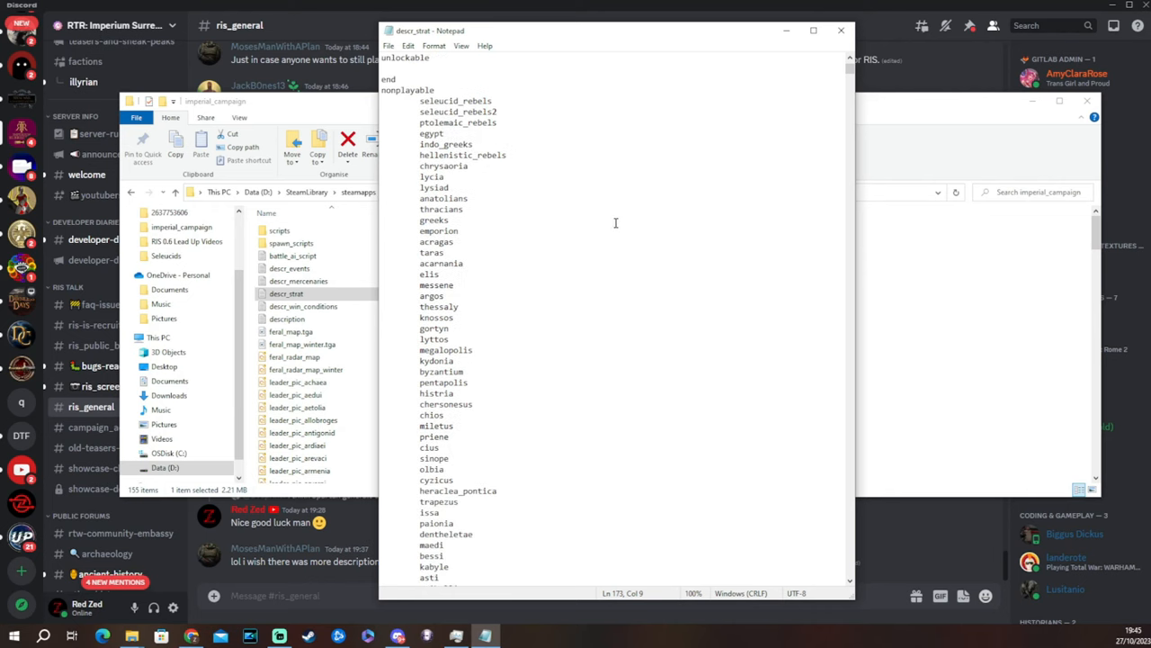
{"action": "scroll", "scroll_direction": "down", "scroll_amount": 3}
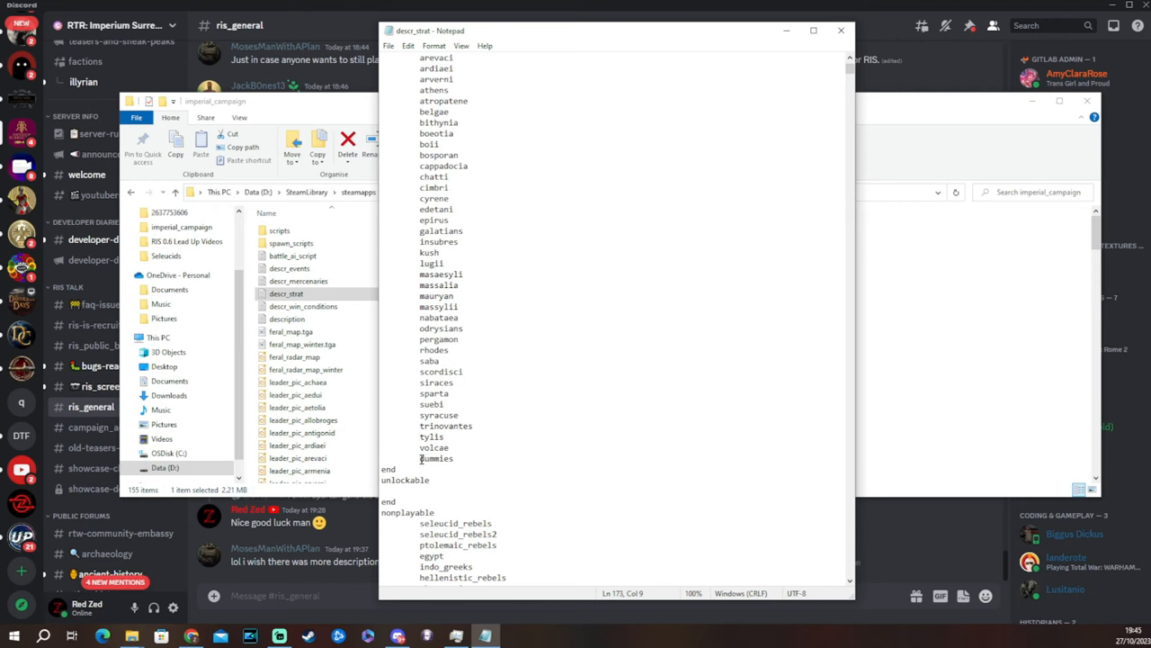
{"action": "scroll", "scroll_direction": "down", "scroll_amount": 3}
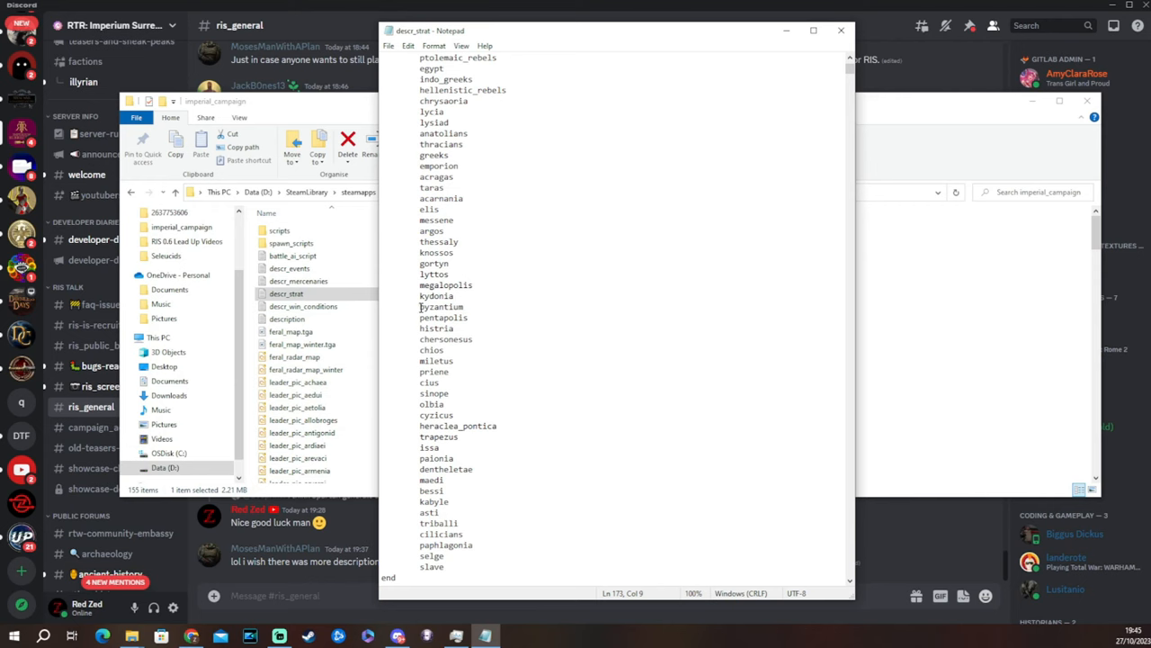
- Cut byzantium from the nonplayable list and retype it, indented, after chatti
{"action": "double_click", "coordinate": [441, 307]}
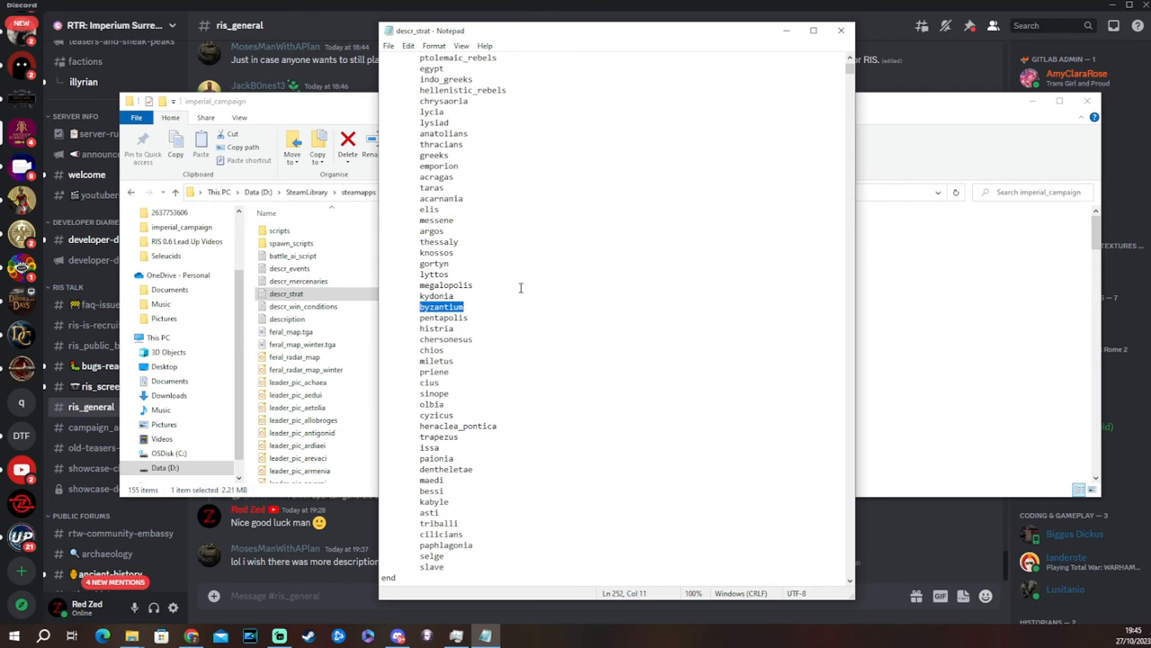
{"action": "mouse_move", "coordinate": [555, 227]}
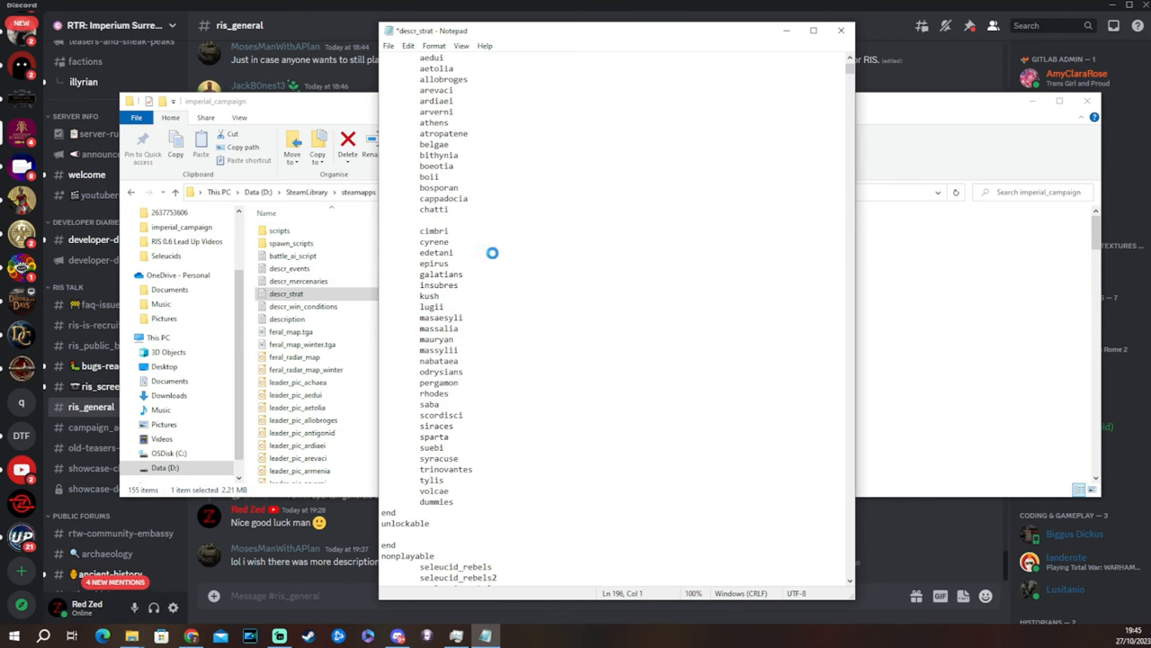
{"action": "type", "text": "byzantium"}
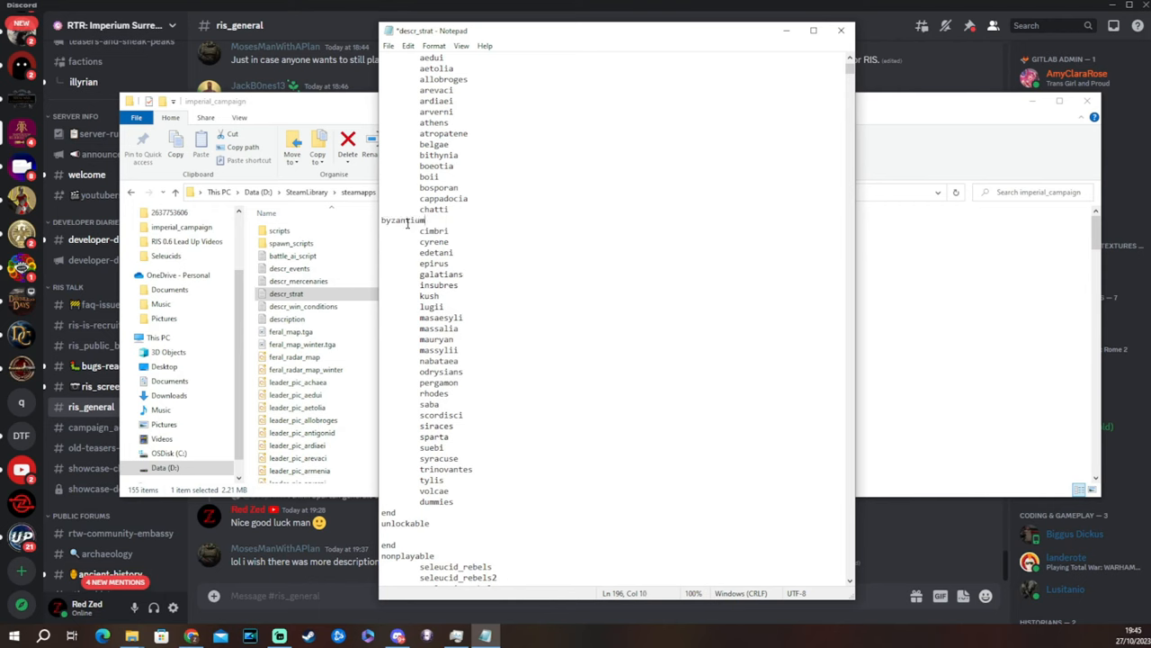
{"action": "left_click", "coordinate": [382, 219]}
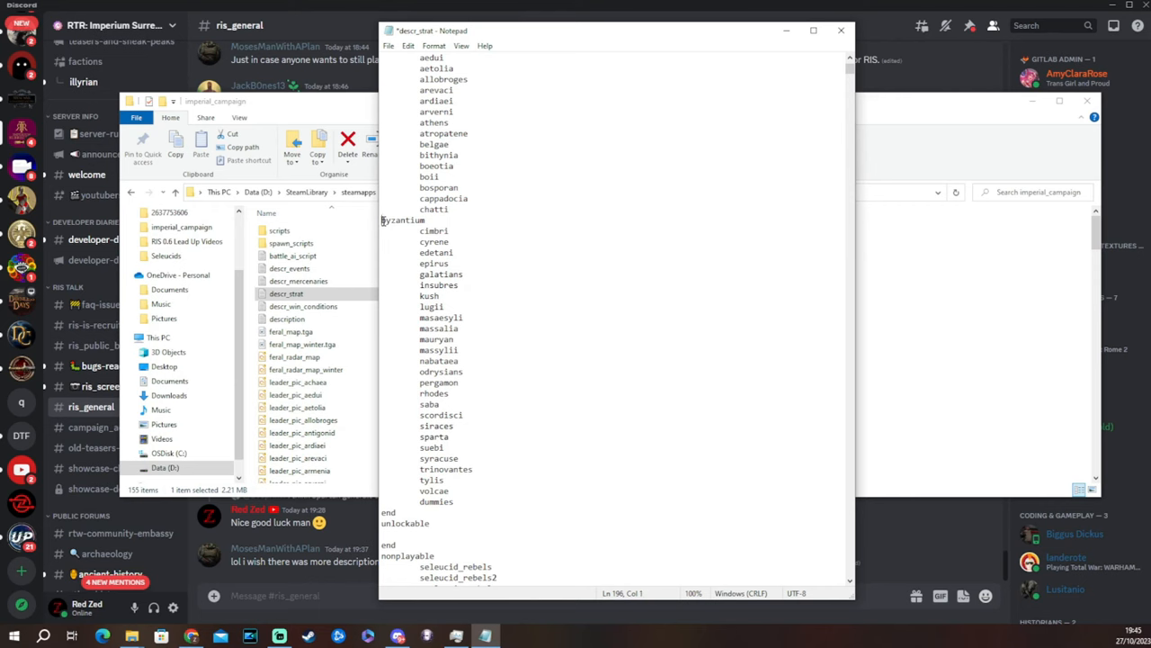
{"action": "scroll", "scroll_direction": "down", "scroll_amount": 3}
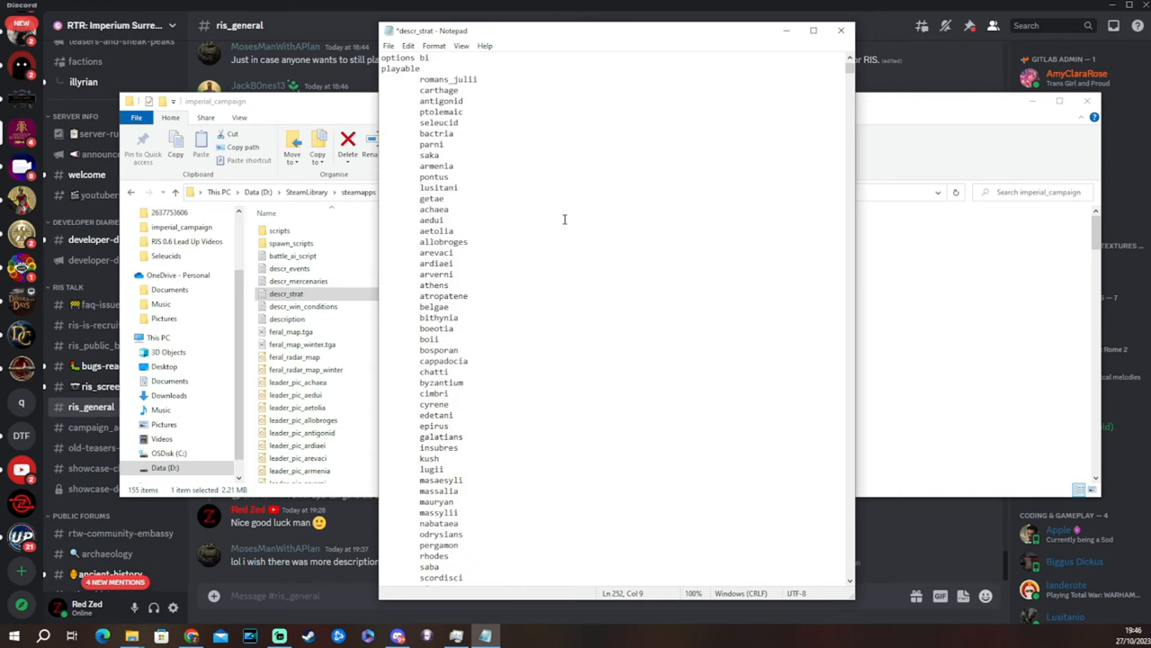
- Add pentapolis on a new line after cimbri in the playable list
{"action": "scroll", "scroll_direction": "down", "scroll_amount": 3}
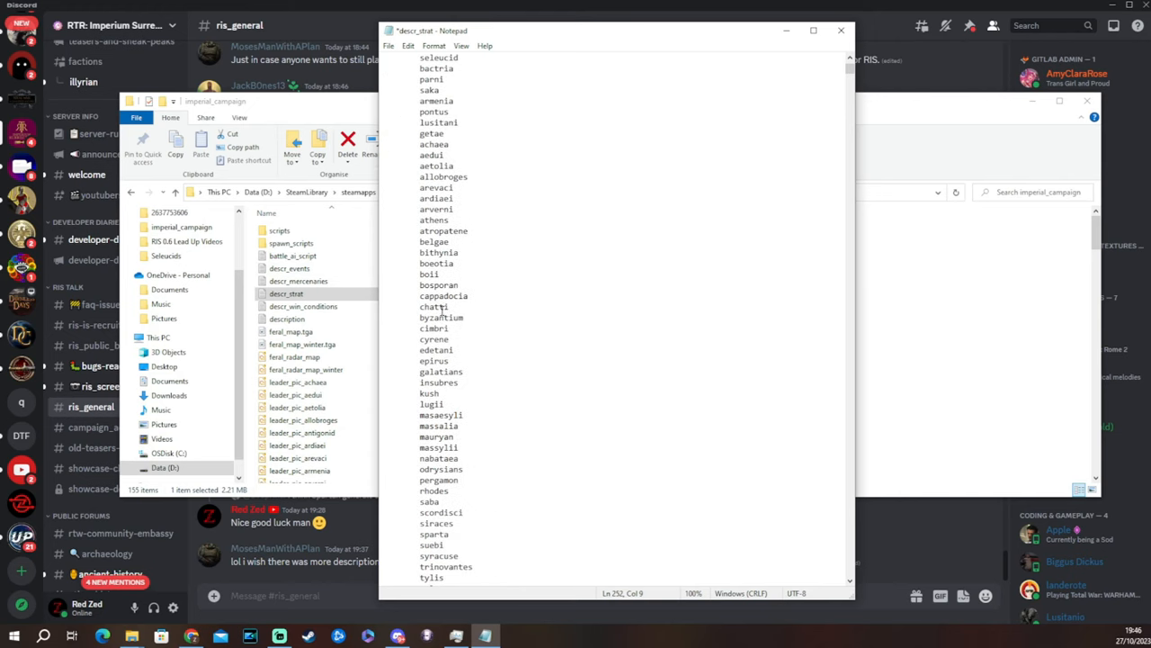
{"action": "scroll", "scroll_direction": "down", "scroll_amount": 3}
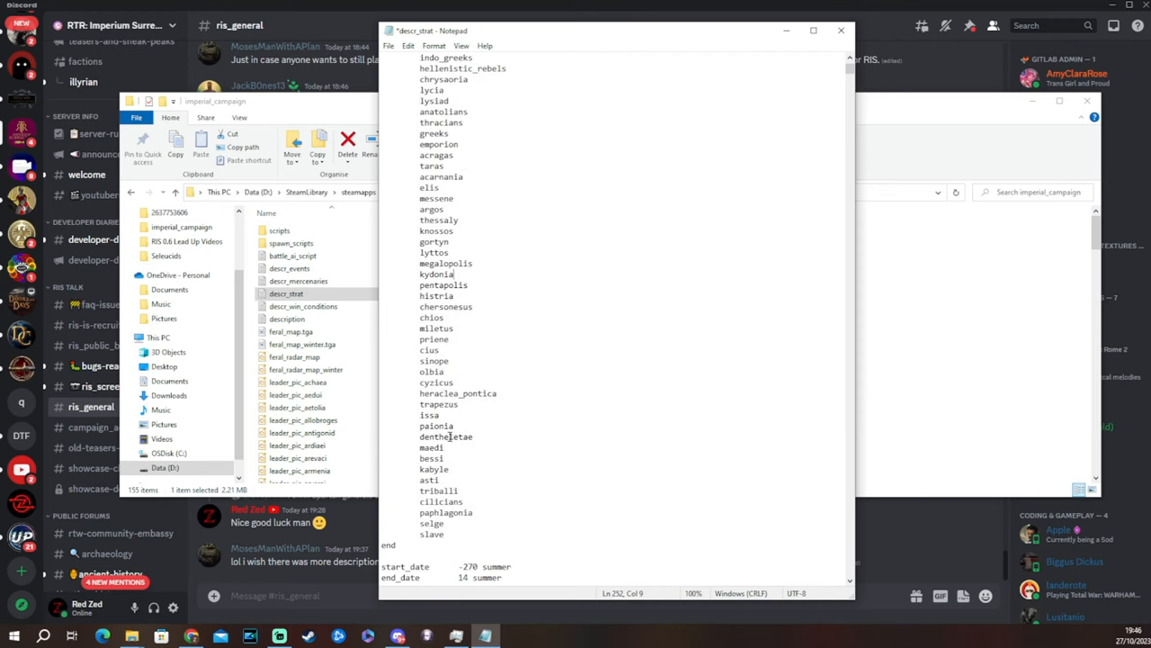
{"action": "mouse_move", "coordinate": [518, 392]}
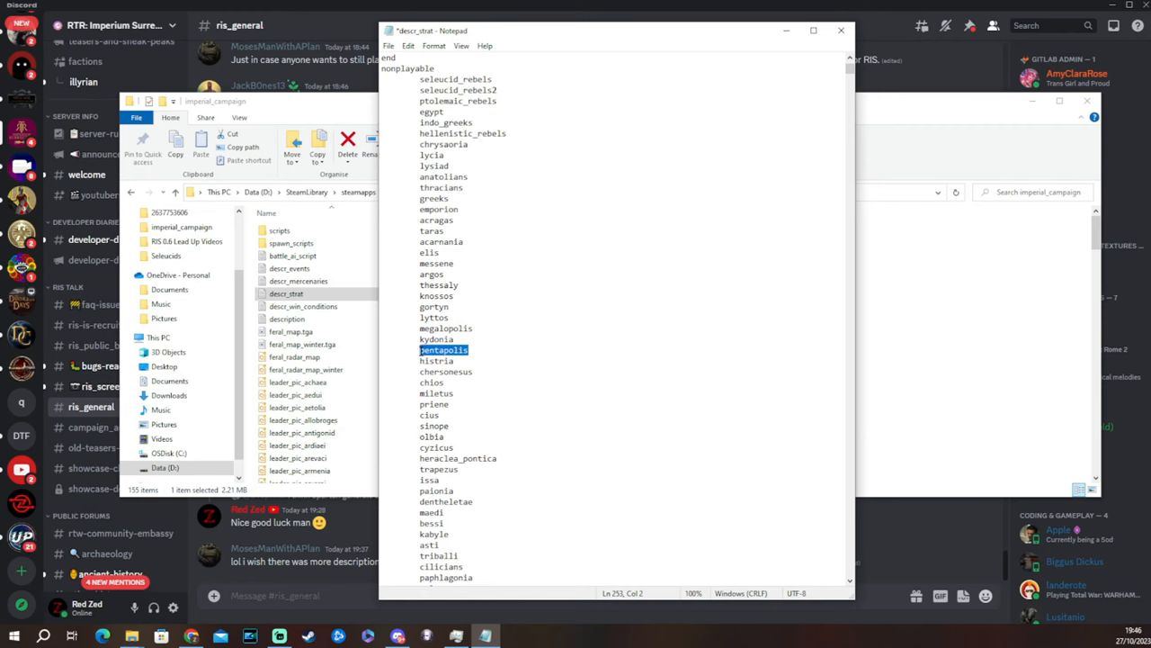
{"action": "scroll", "scroll_direction": "down", "scroll_amount": 3}
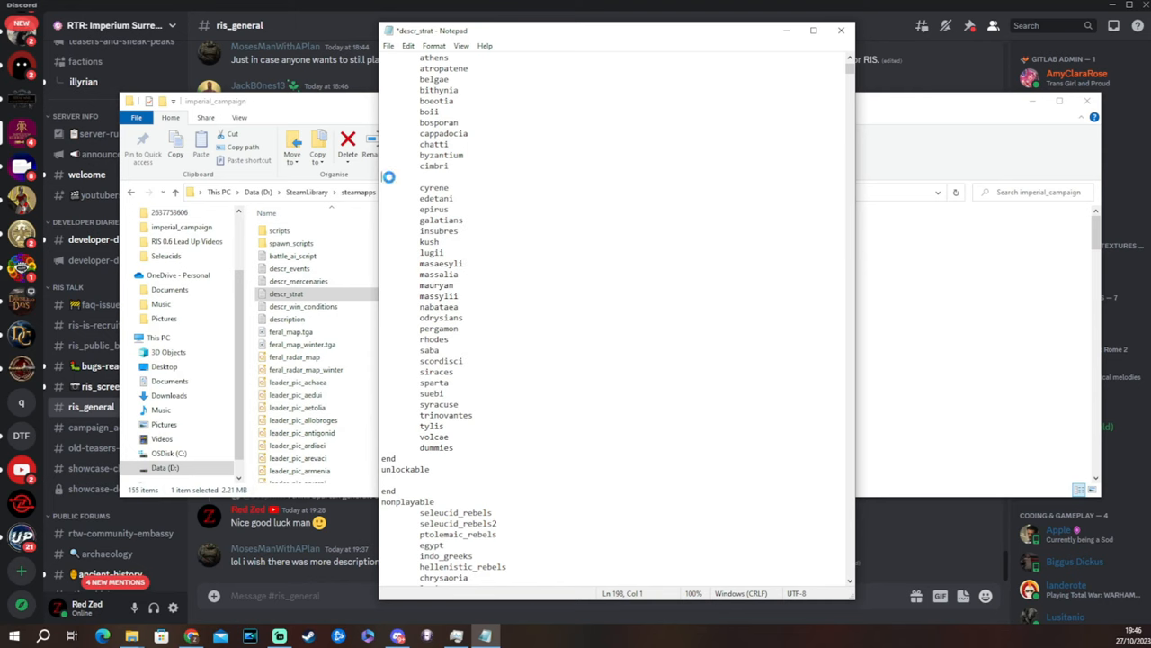
{"action": "type", "text": "pentapolis"}
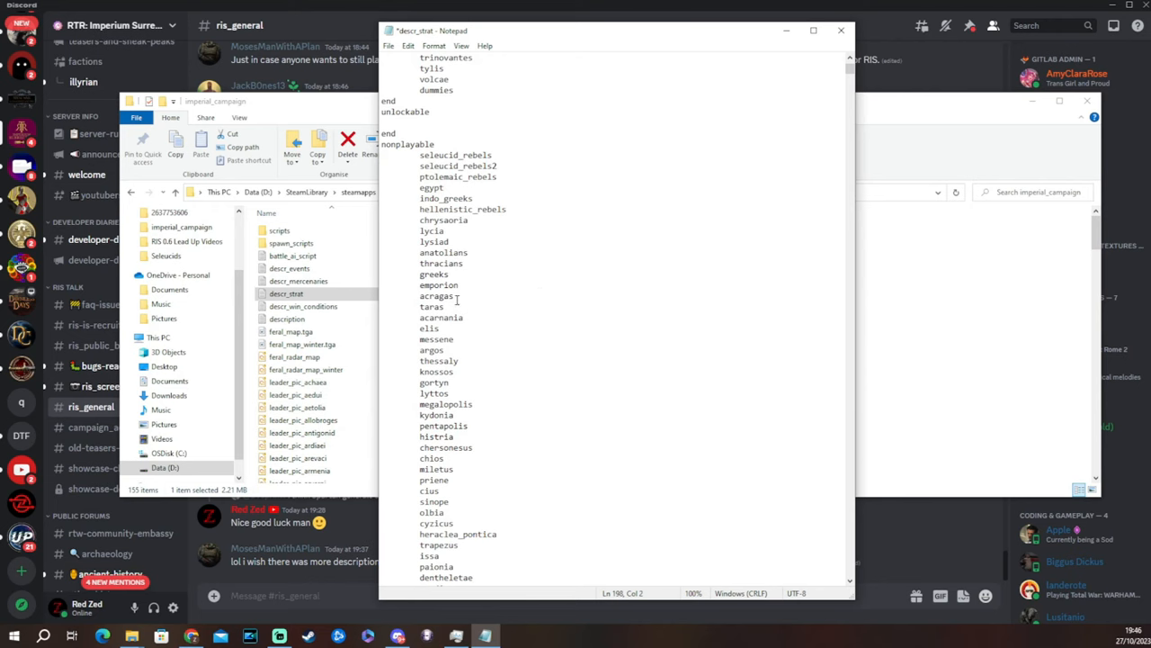
{"action": "mouse_move", "coordinate": [457, 299]}
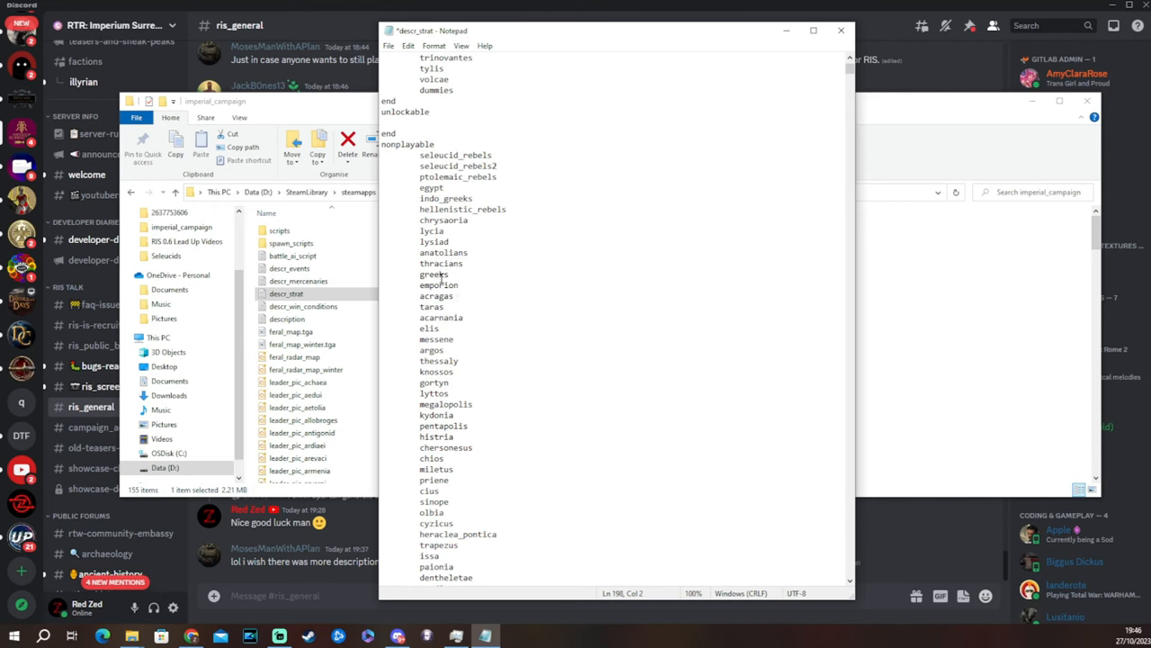
{"action": "scroll", "scroll_direction": "down", "scroll_amount": 3}
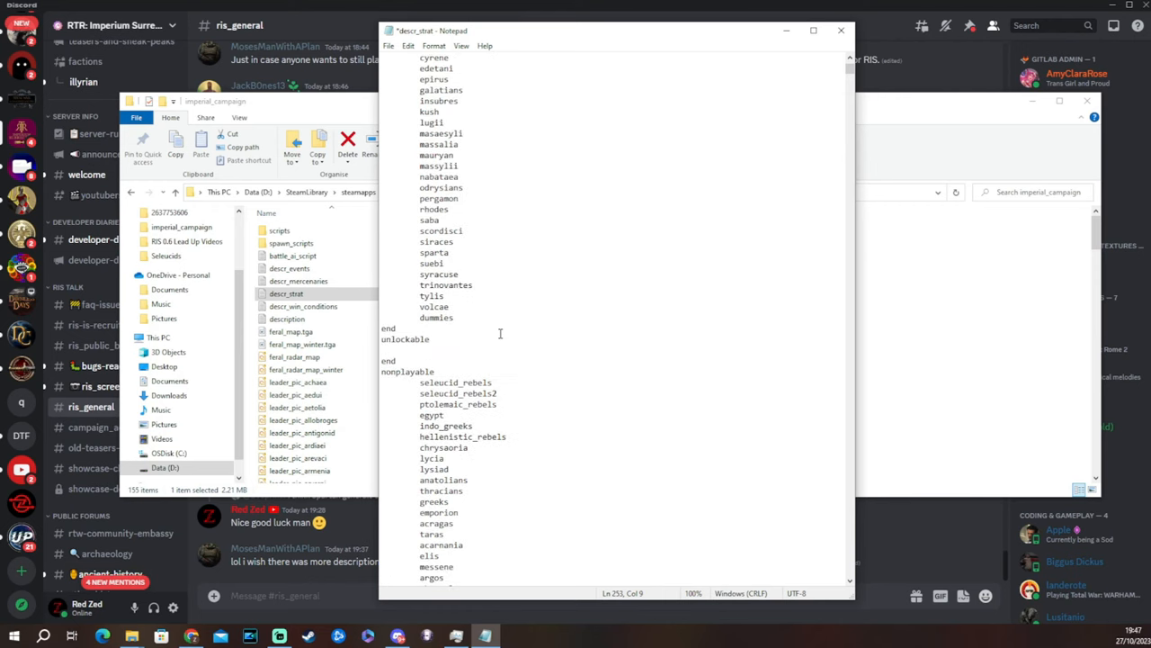
- Review the byzantium and pentapolis entries, then use the File menu to exit Notepad
{"action": "scroll", "scroll_direction": "down", "scroll_amount": 3}
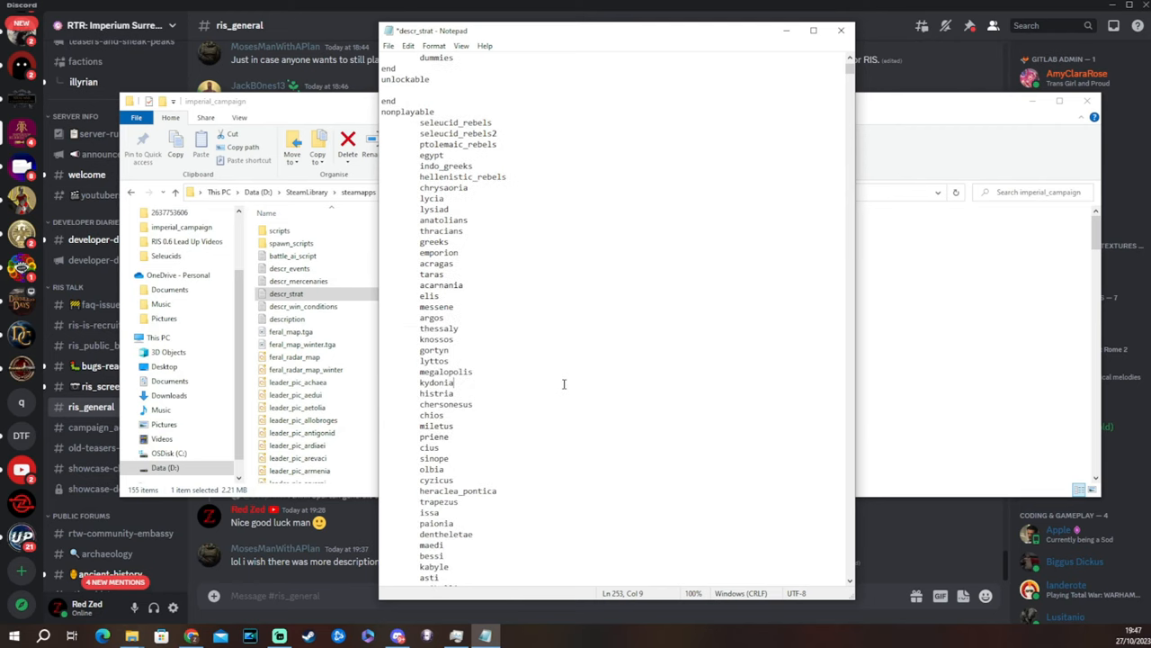
{"action": "scroll", "scroll_direction": "down", "scroll_amount": 3}
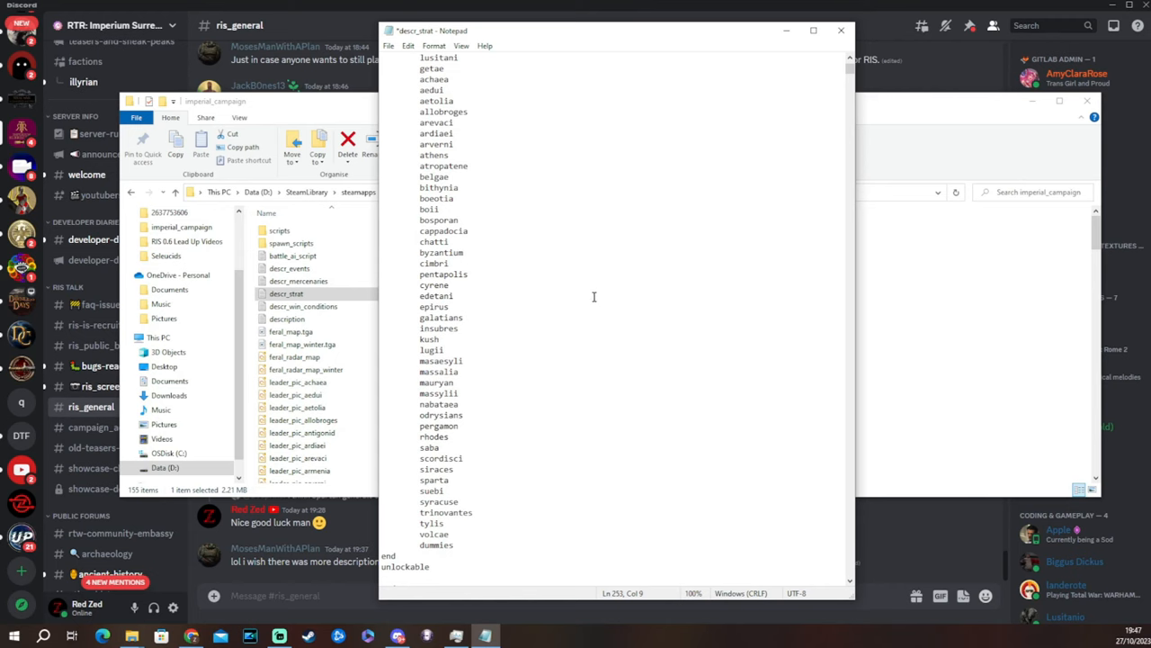
{"action": "scroll", "scroll_direction": "down", "scroll_amount": 3}
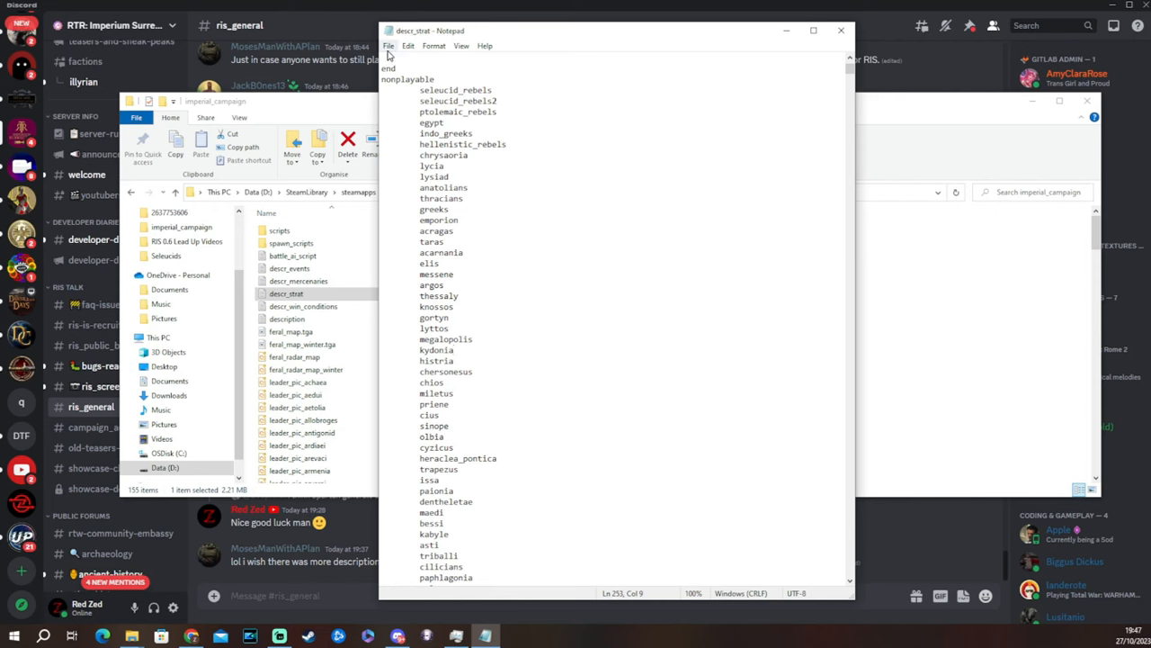
{"action": "left_click", "coordinate": [389, 46]}
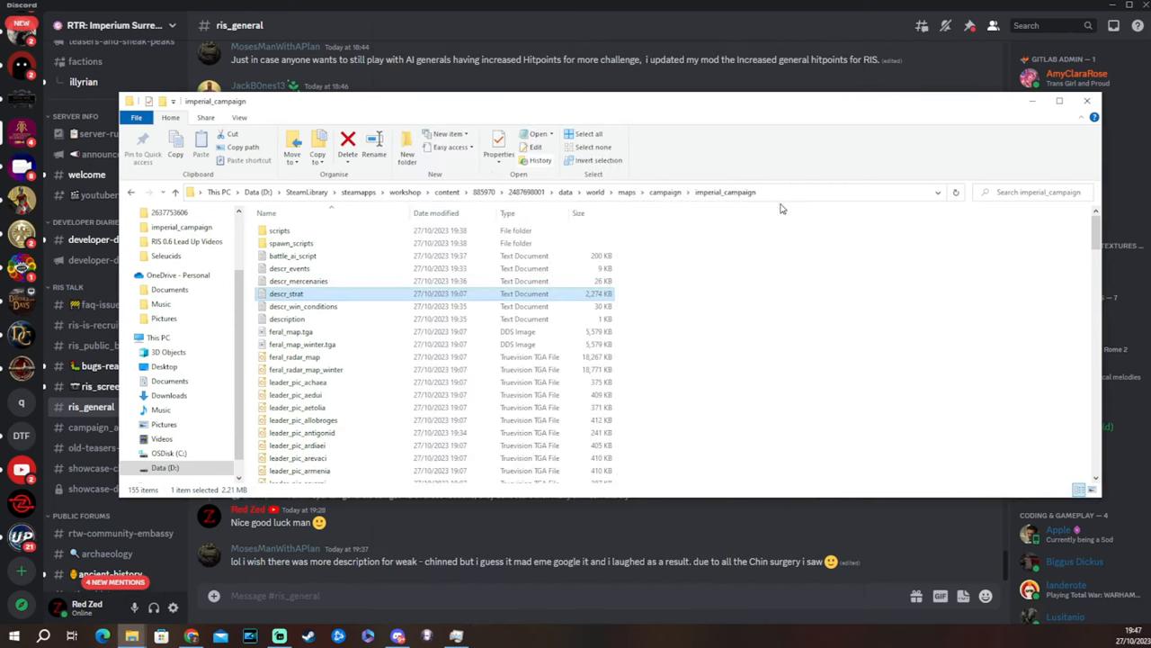
{"action": "mouse_move", "coordinate": [814, 233]}
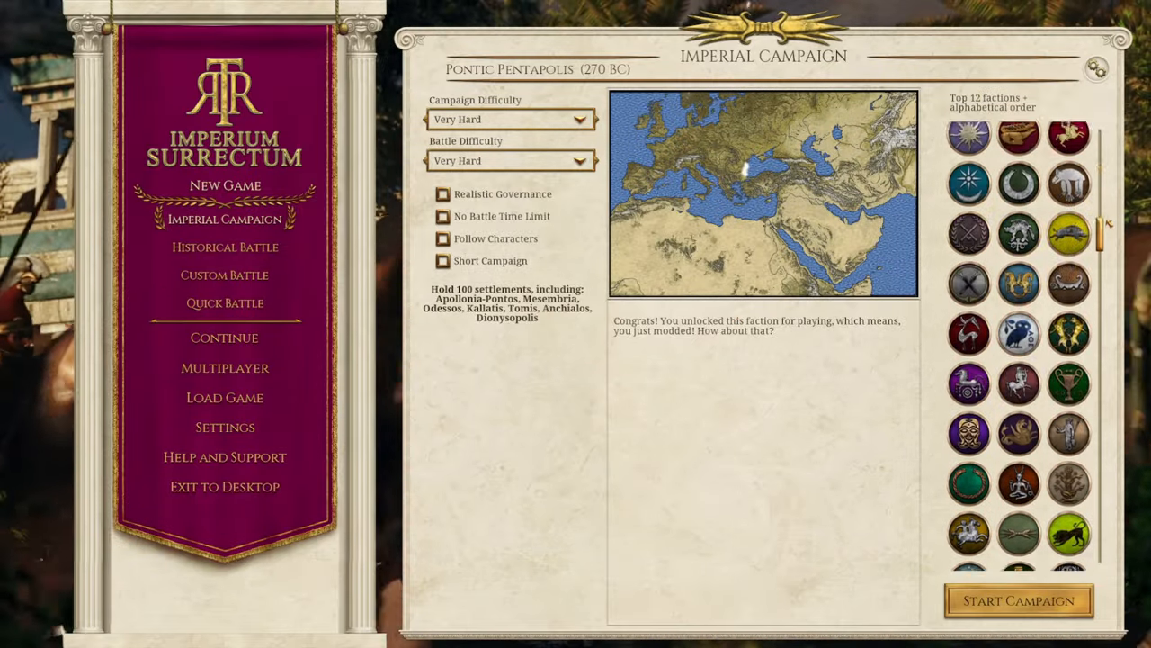
- Scroll the Imperial Campaign faction list to find Byzantium and Pontic Pentapolis
{"action": "scroll", "scroll_direction": "down", "scroll_amount": 3}
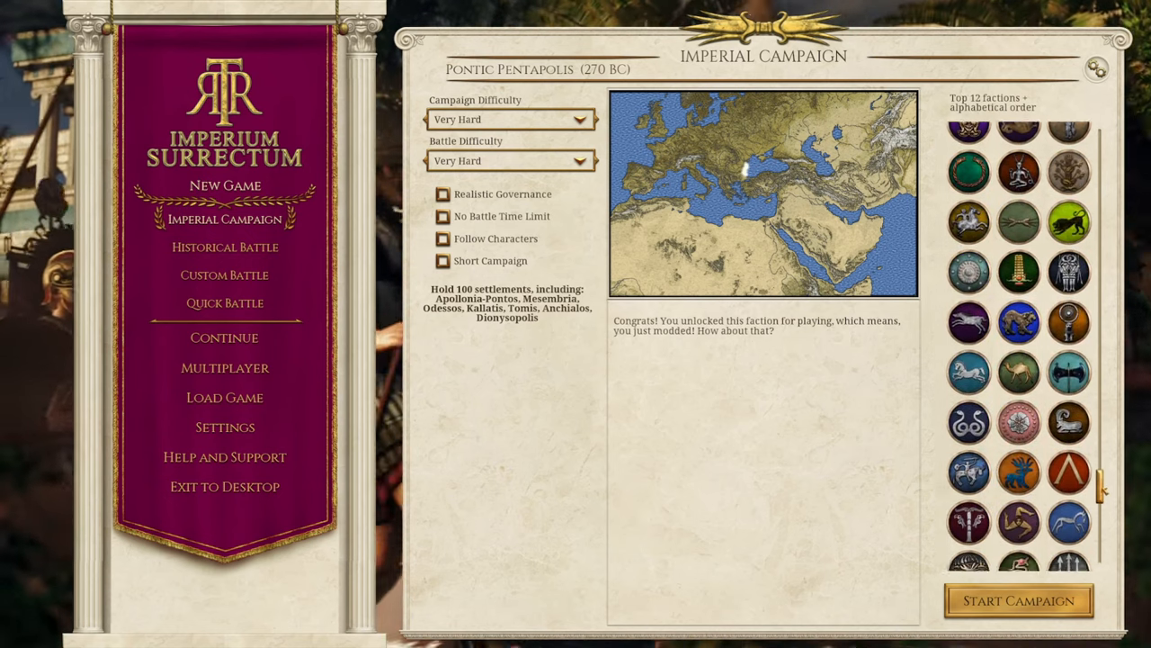
{"action": "scroll", "scroll_direction": "down", "scroll_amount": 3}
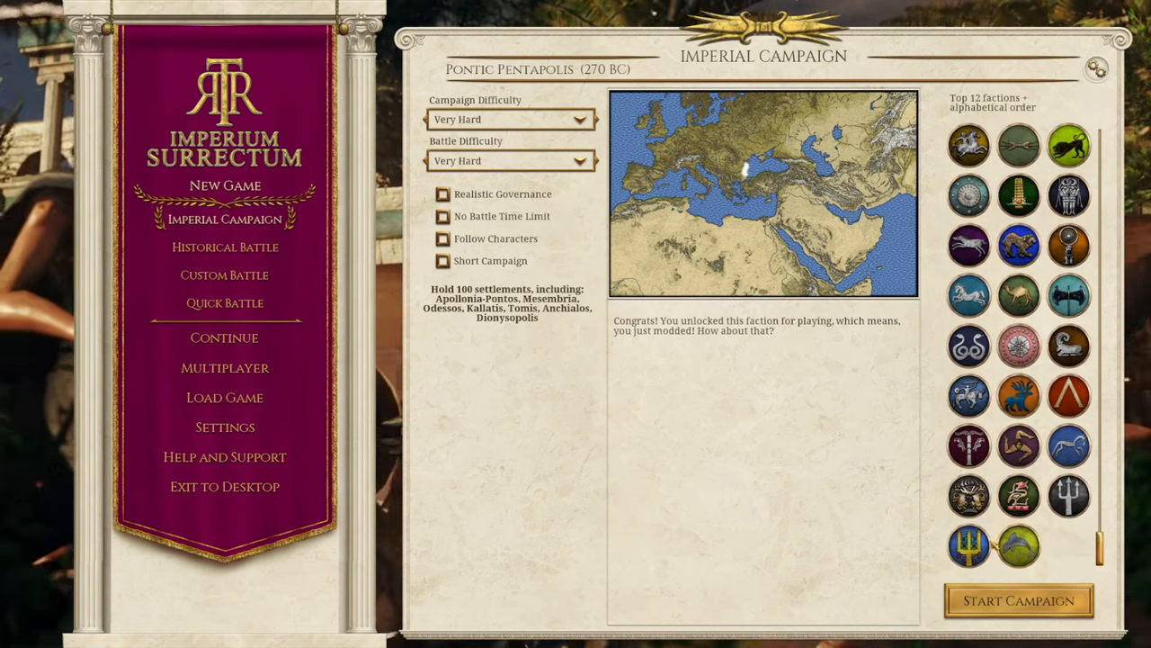
{"action": "mouse_move", "coordinate": [969, 546]}
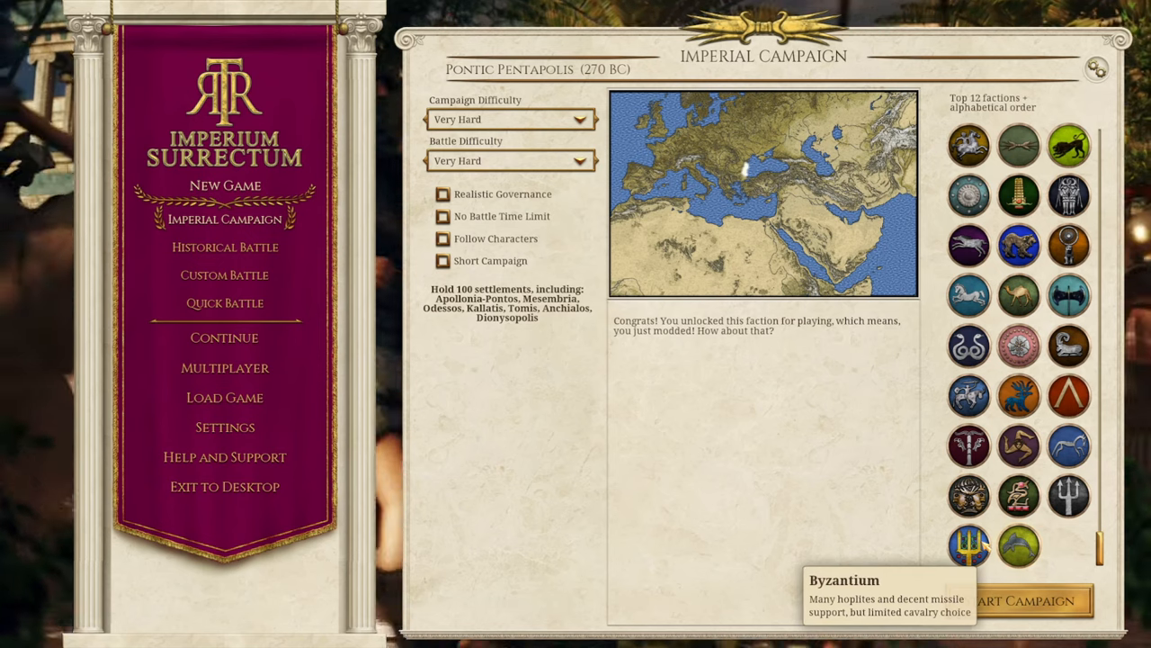
{"action": "mouse_move", "coordinate": [715, 322]}
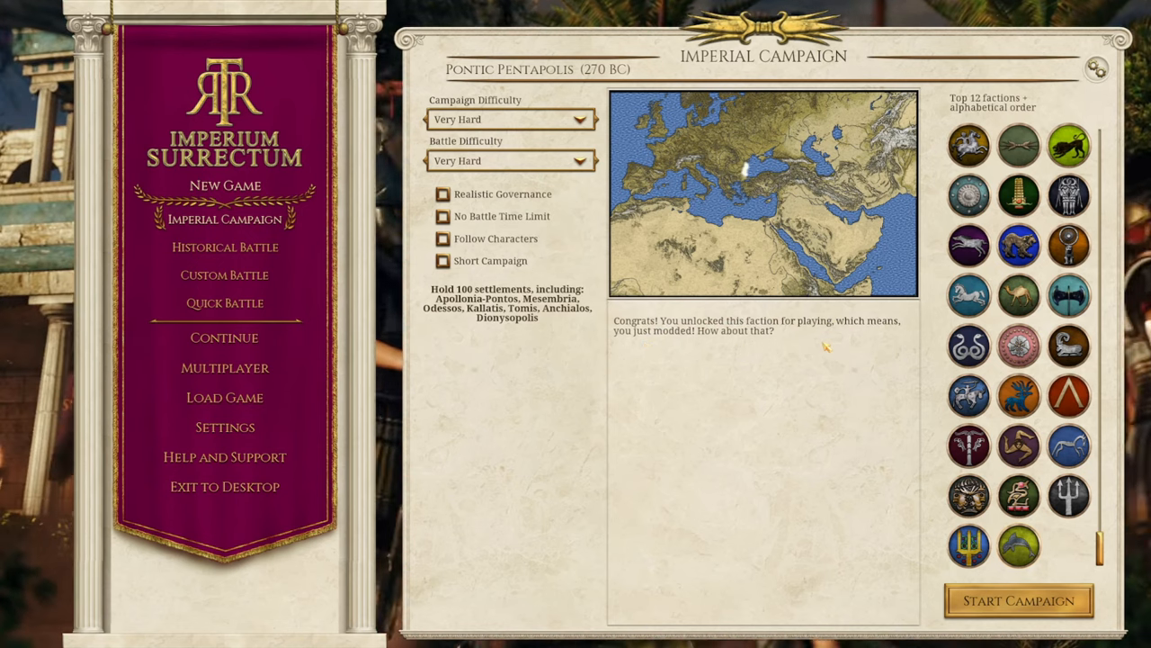
{"action": "mouse_move", "coordinate": [711, 394]}
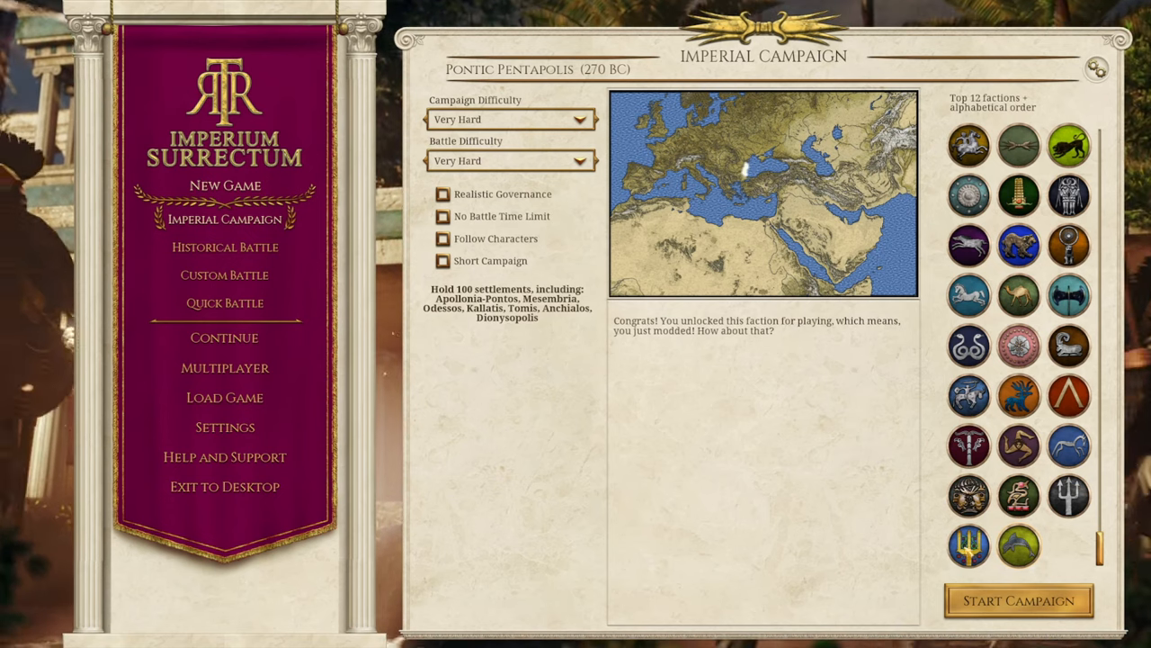
{"action": "mouse_move", "coordinate": [1019, 546]}
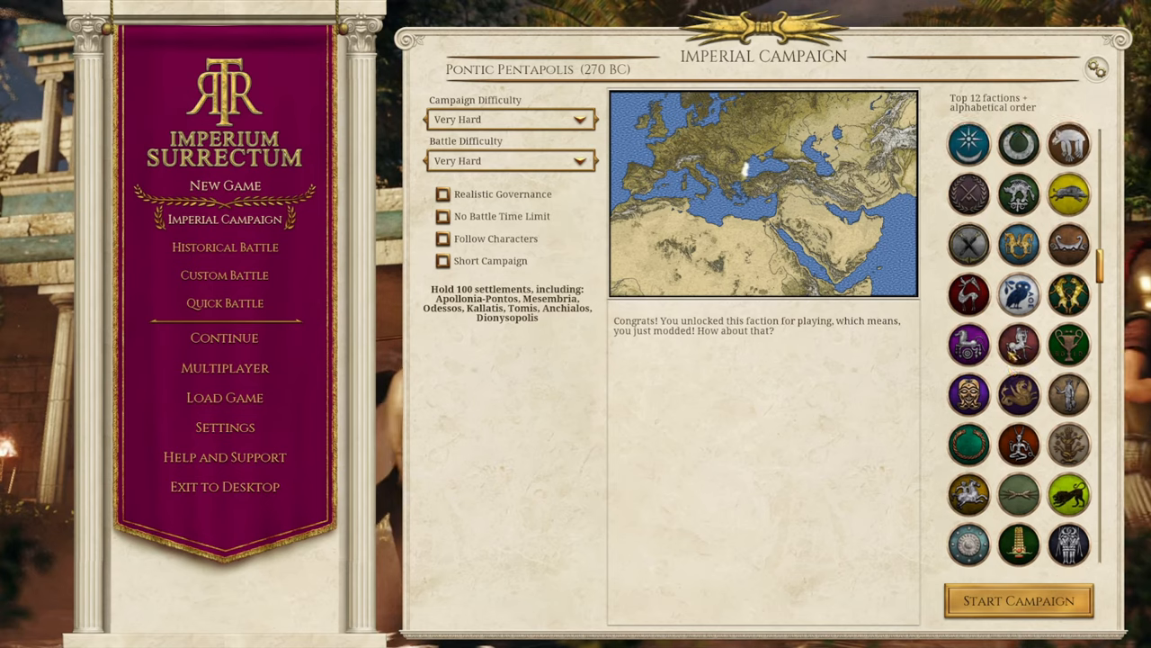
{"action": "scroll", "scroll_direction": "down", "scroll_amount": 3}
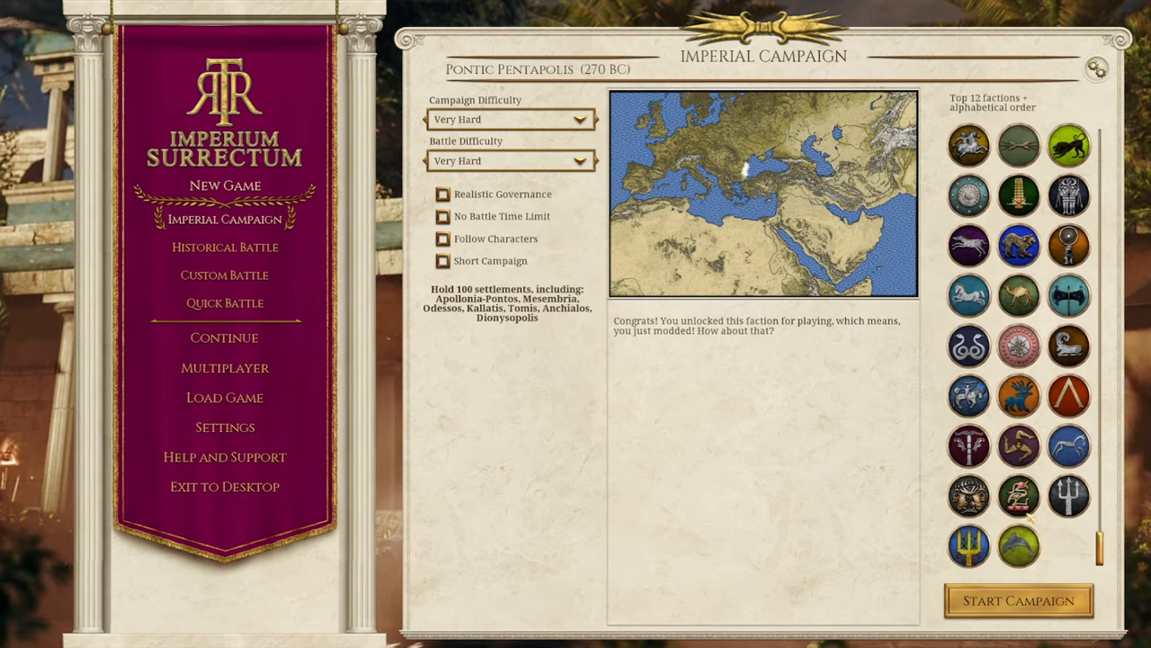
{"action": "mouse_move", "coordinate": [670, 322]}
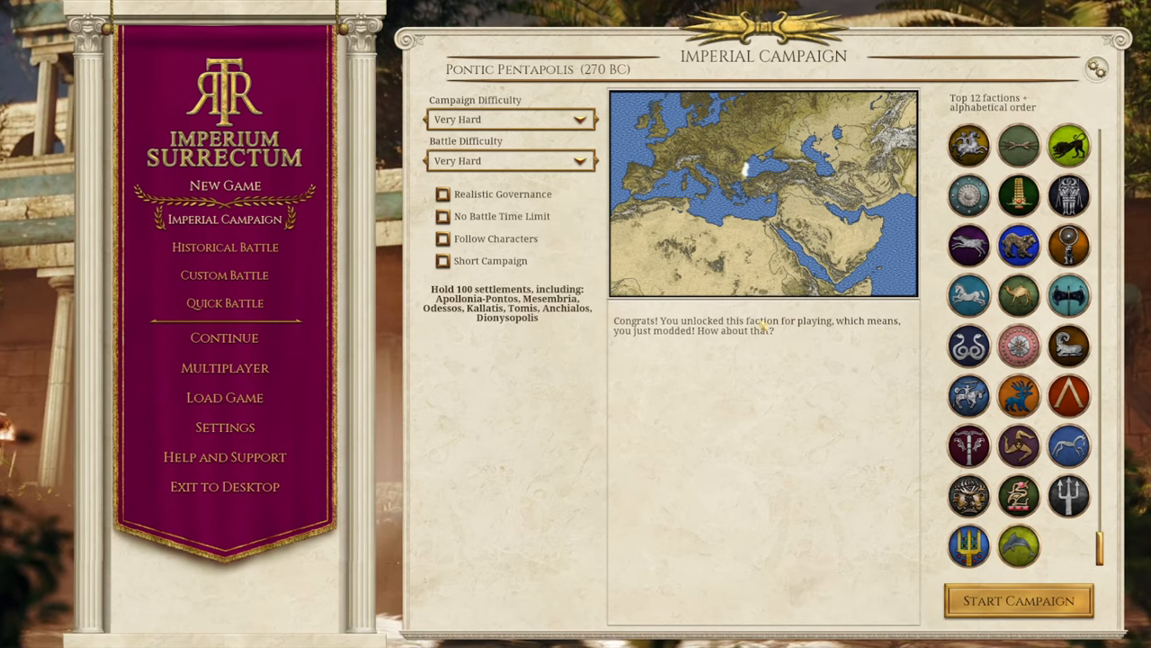
{"action": "mouse_move", "coordinate": [796, 333]}
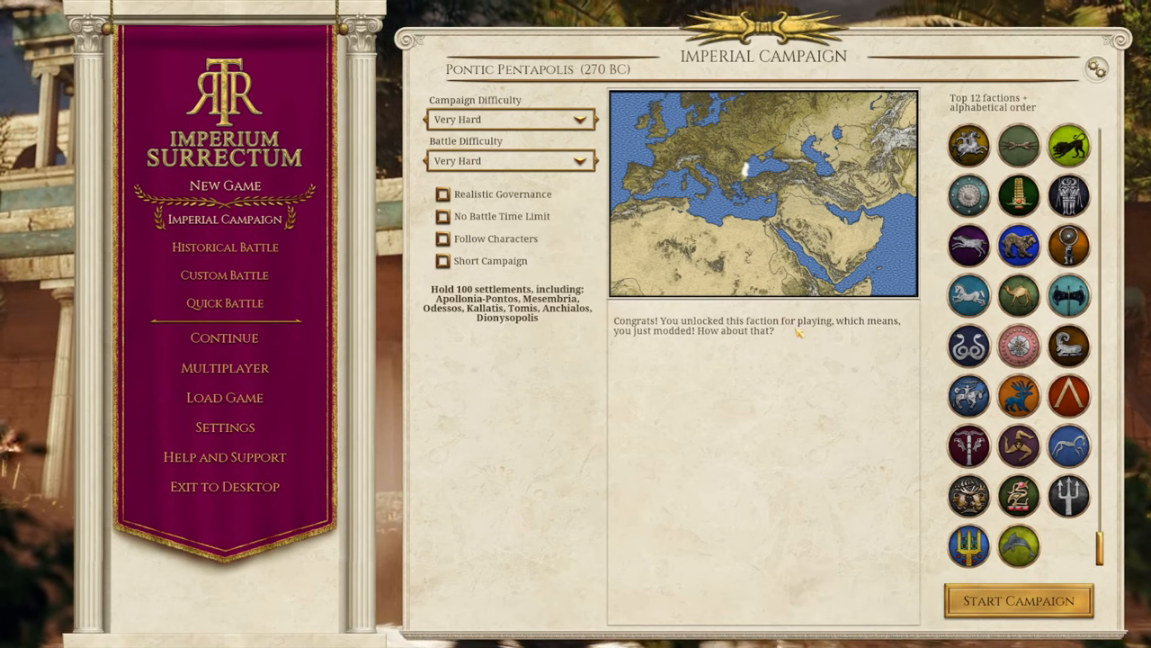